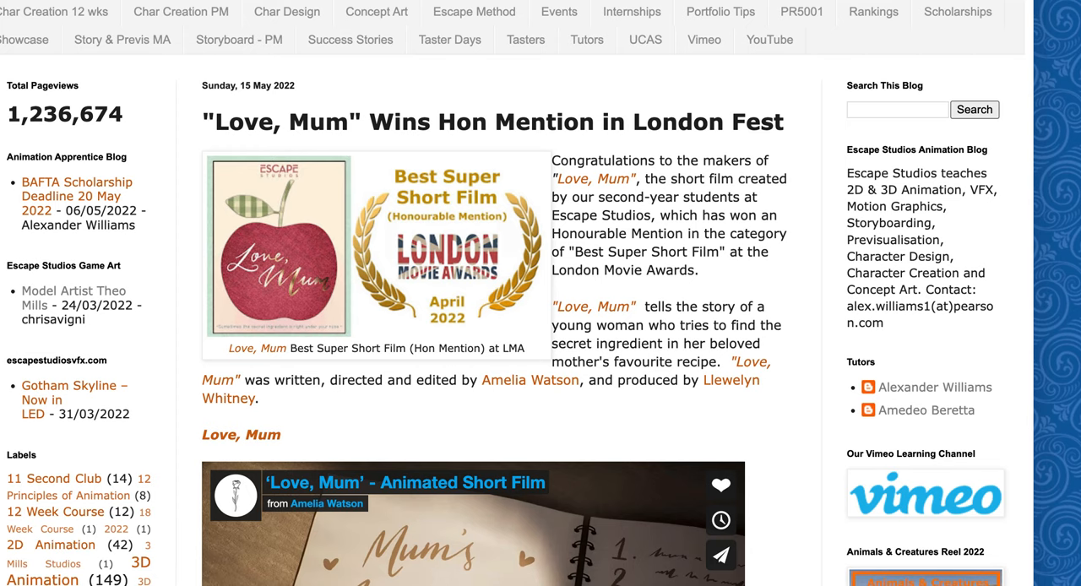
{"action": "mouse_move", "coordinate": [1013, 153]}
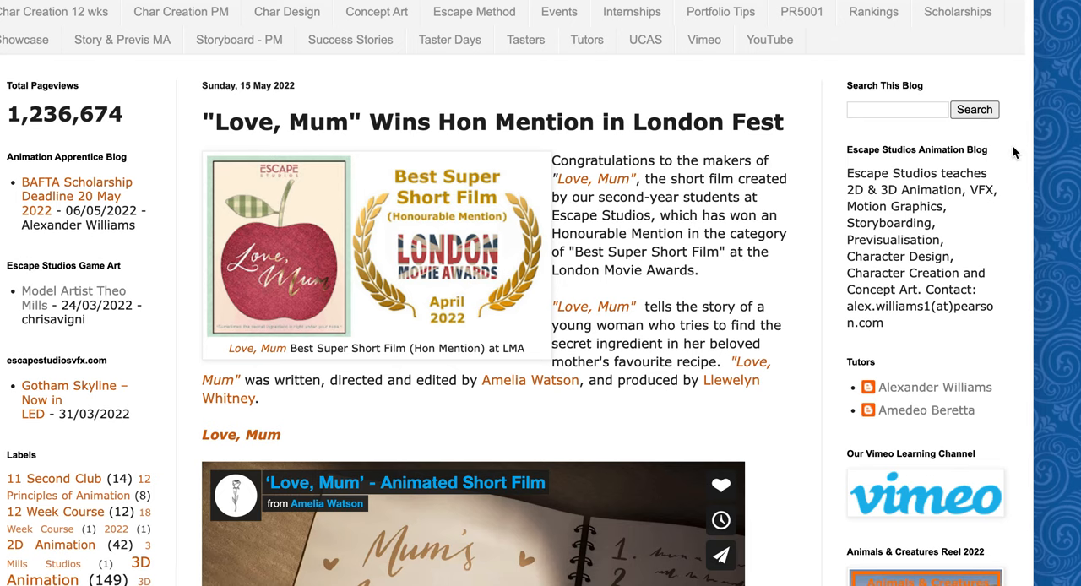
{"action": "mouse_move", "coordinate": [1014, 153]}
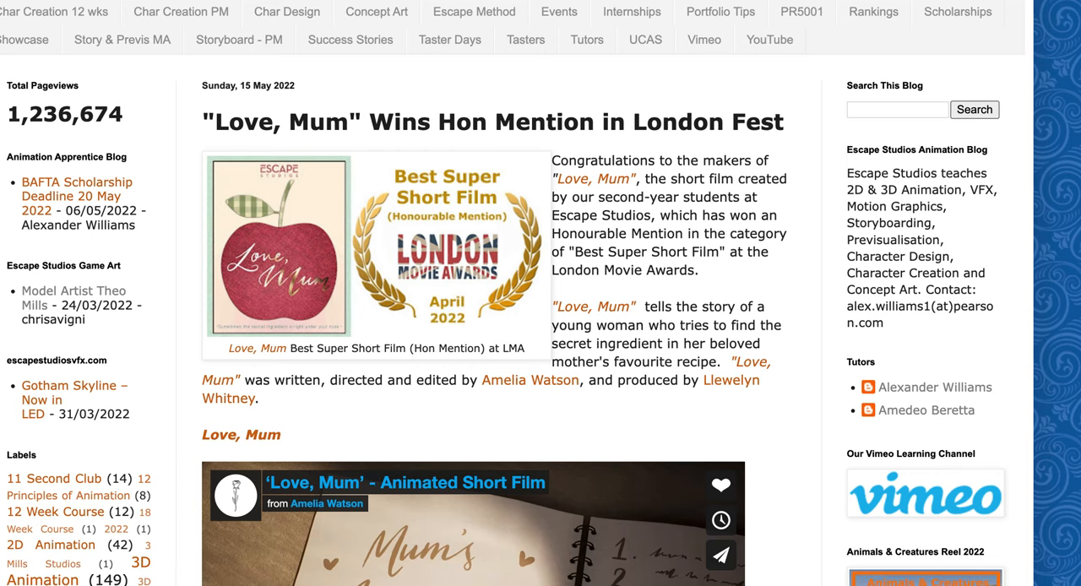
Step: Search for 'love' and open the Love, Mum (2022) title page
{"action": "scroll", "scroll_direction": "down", "scroll_amount": 3}
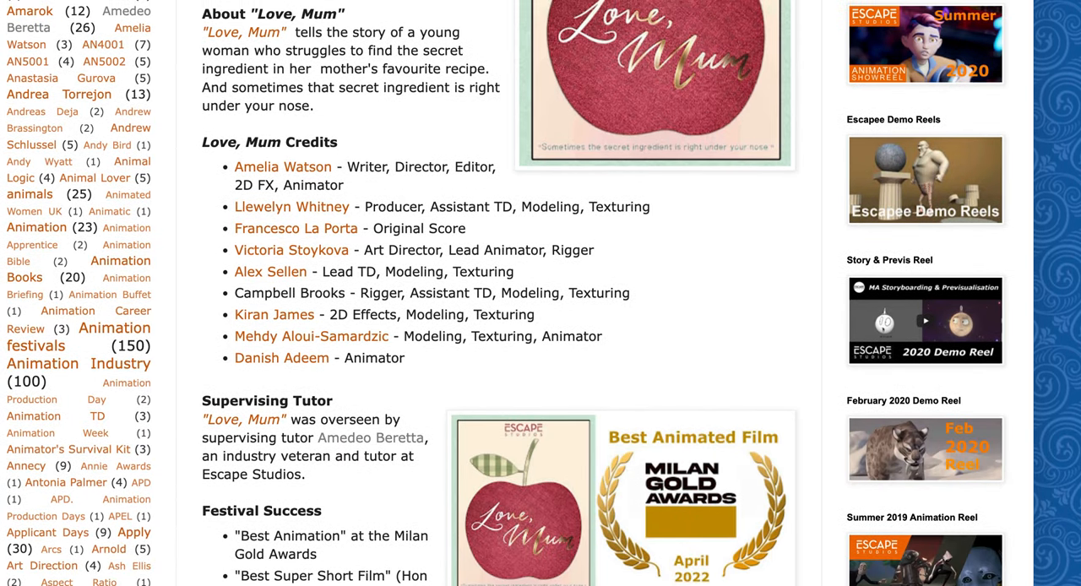
{"action": "scroll", "scroll_direction": "down", "scroll_amount": 3}
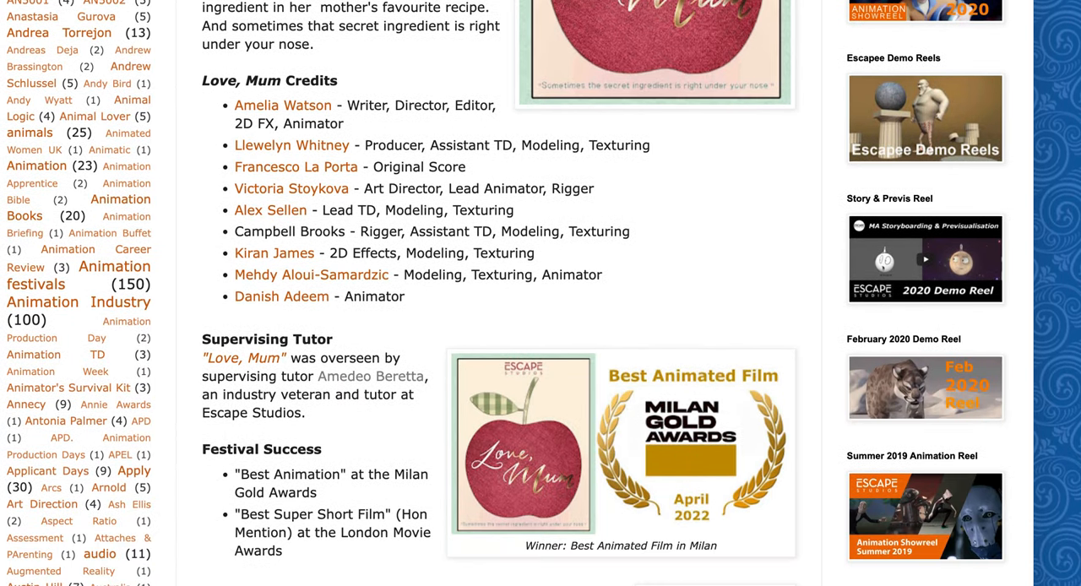
{"action": "scroll", "scroll_direction": "down", "scroll_amount": 3}
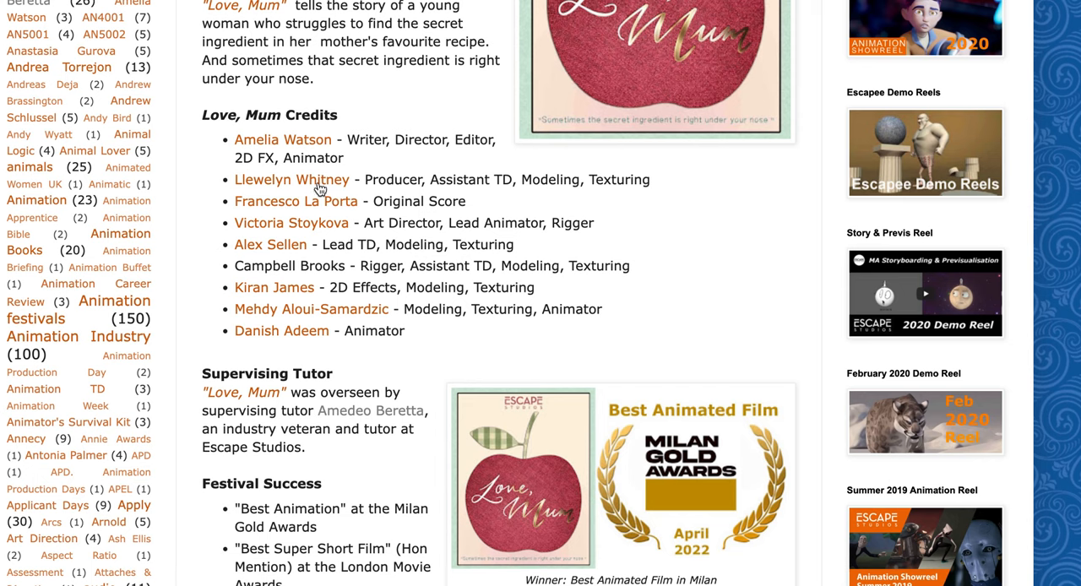
{"action": "mouse_move", "coordinate": [320, 189]}
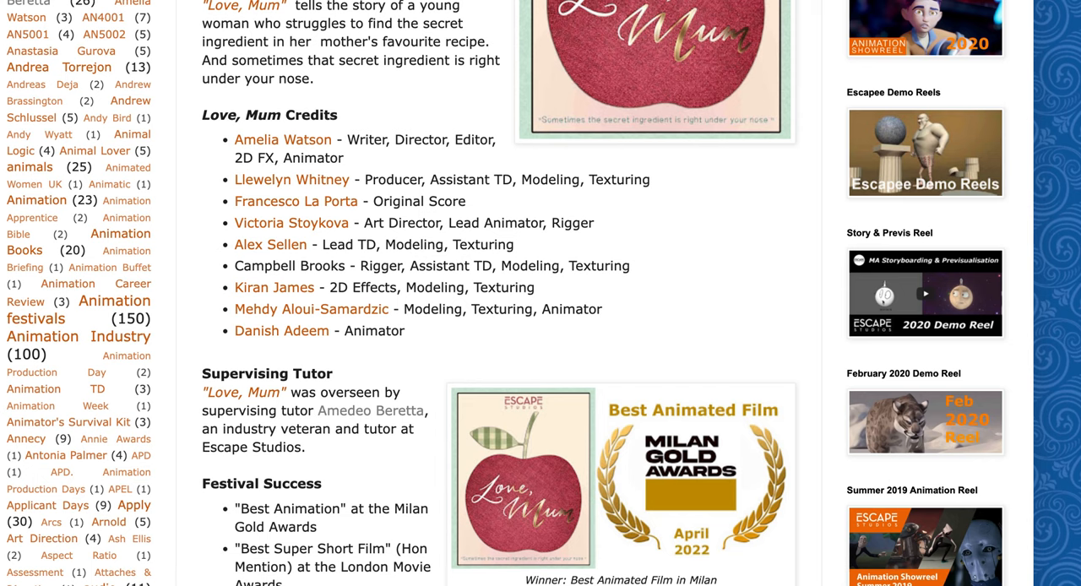
{"action": "scroll", "scroll_direction": "down", "scroll_amount": 3}
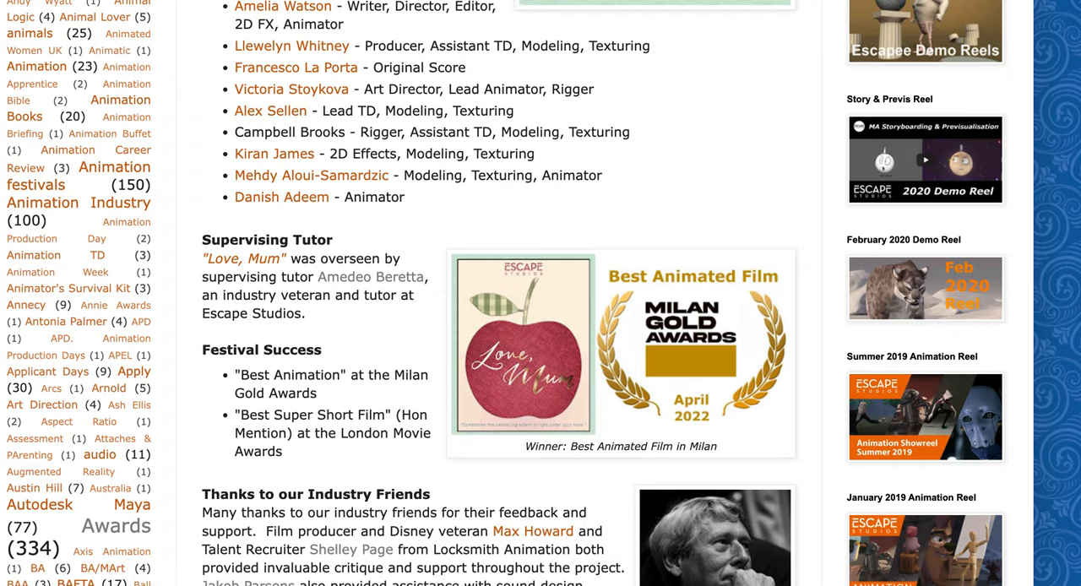
{"action": "scroll", "scroll_direction": "down", "scroll_amount": 3}
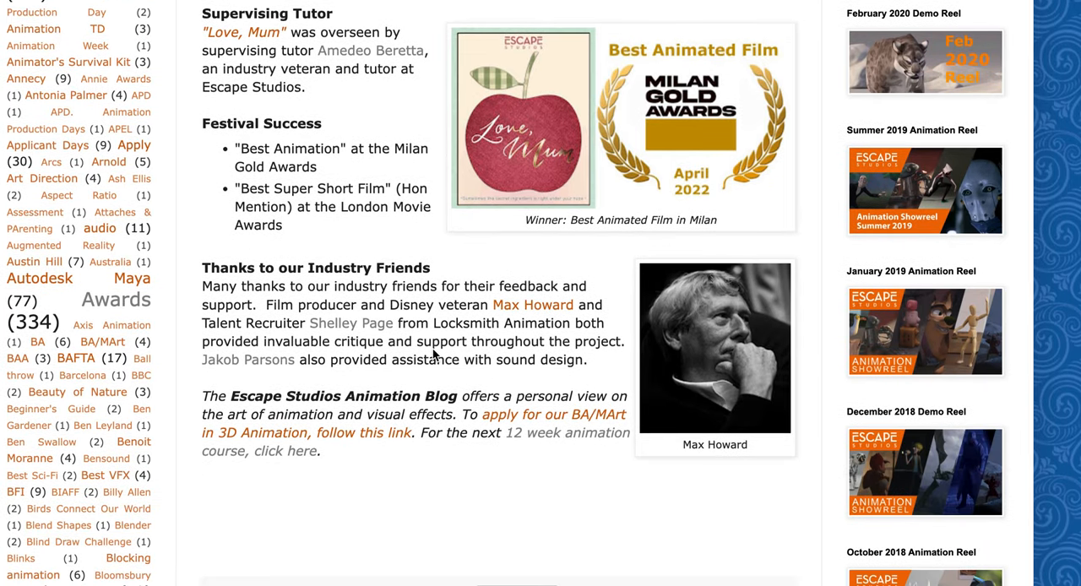
{"action": "mouse_move", "coordinate": [399, 340]}
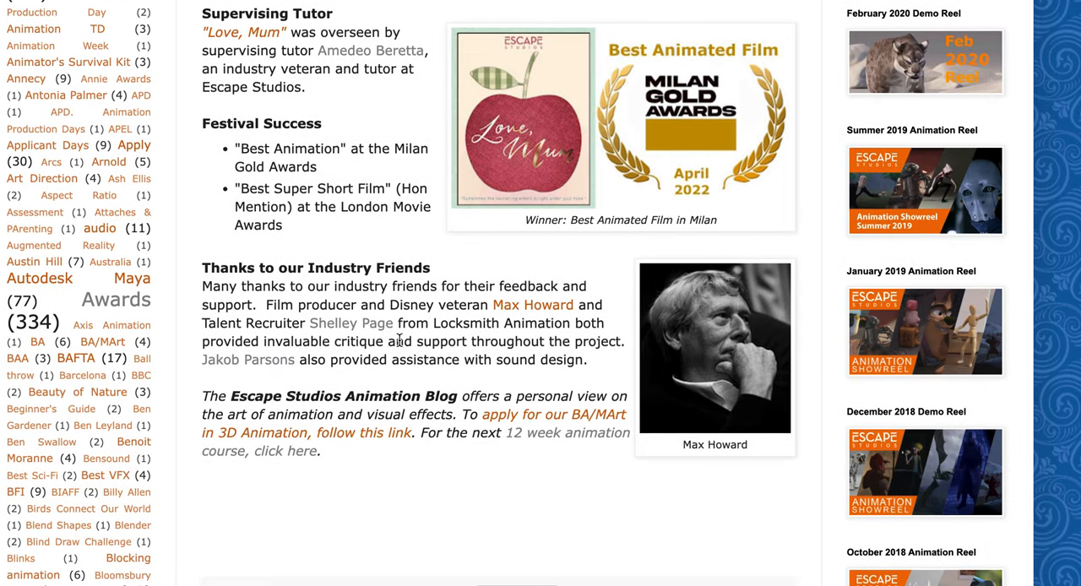
{"action": "scroll", "scroll_direction": "down", "scroll_amount": 3}
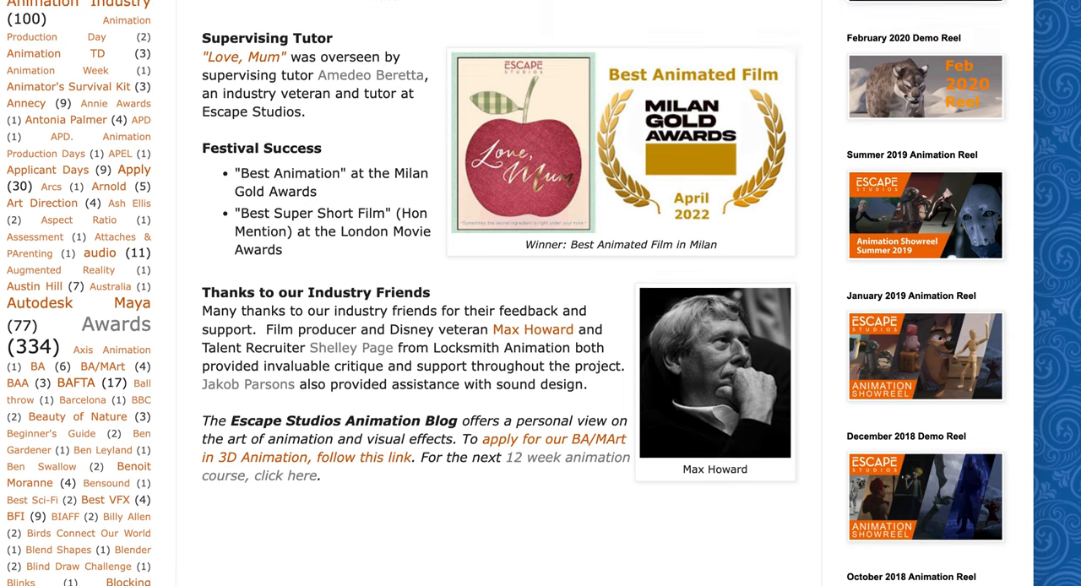
{"action": "scroll", "scroll_direction": "down", "scroll_amount": 3}
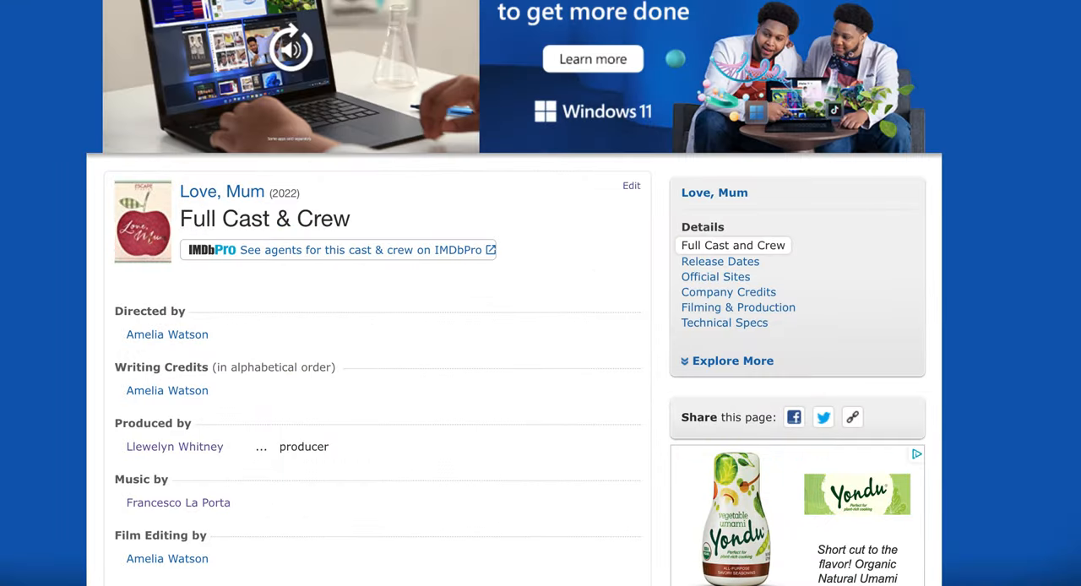
{"action": "scroll", "scroll_direction": "down", "scroll_amount": 3}
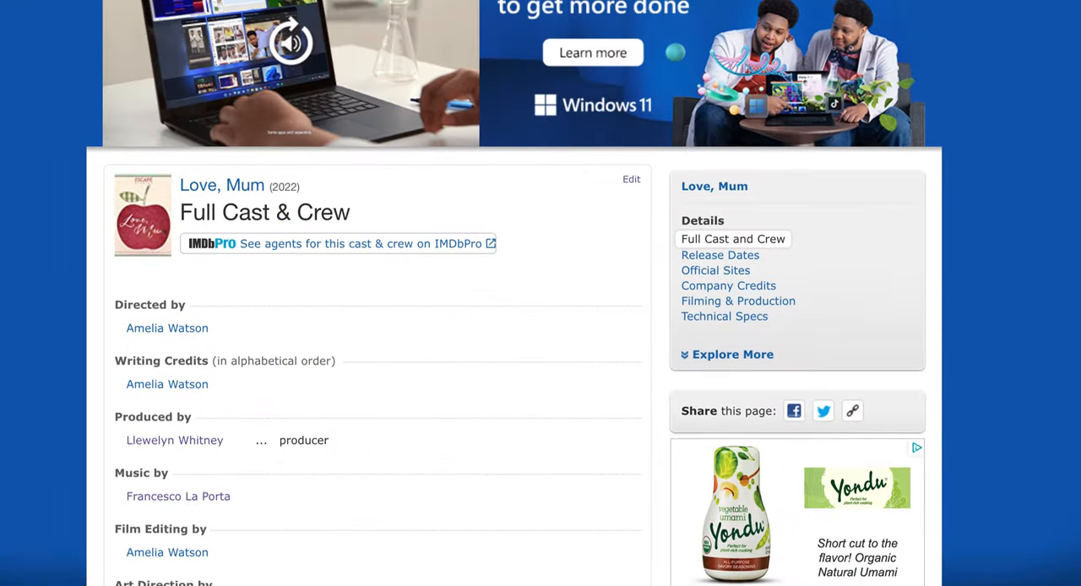
{"action": "scroll", "scroll_direction": "down", "scroll_amount": 3}
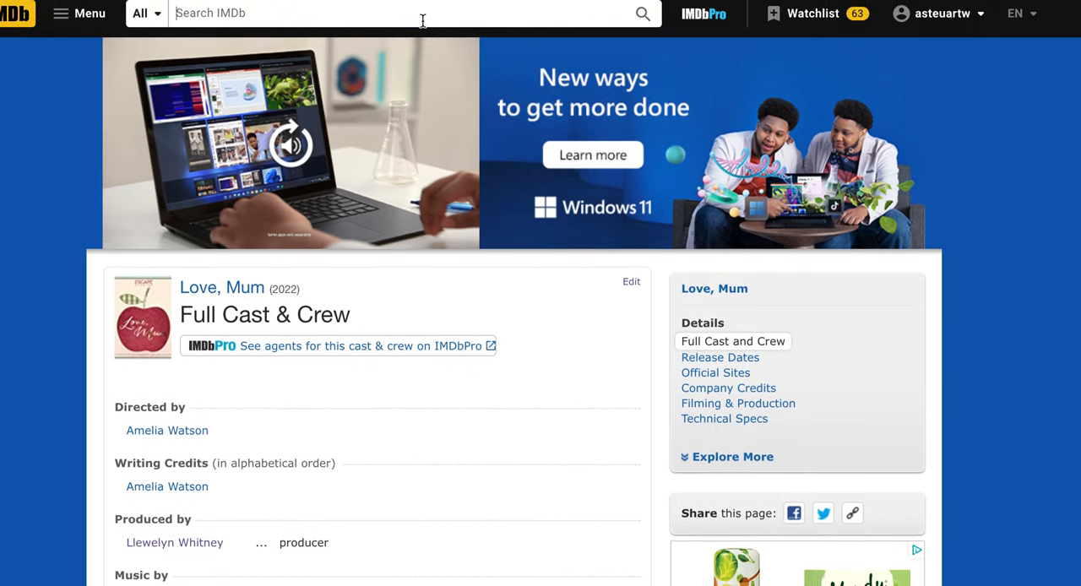
{"action": "type", "text": "love"}
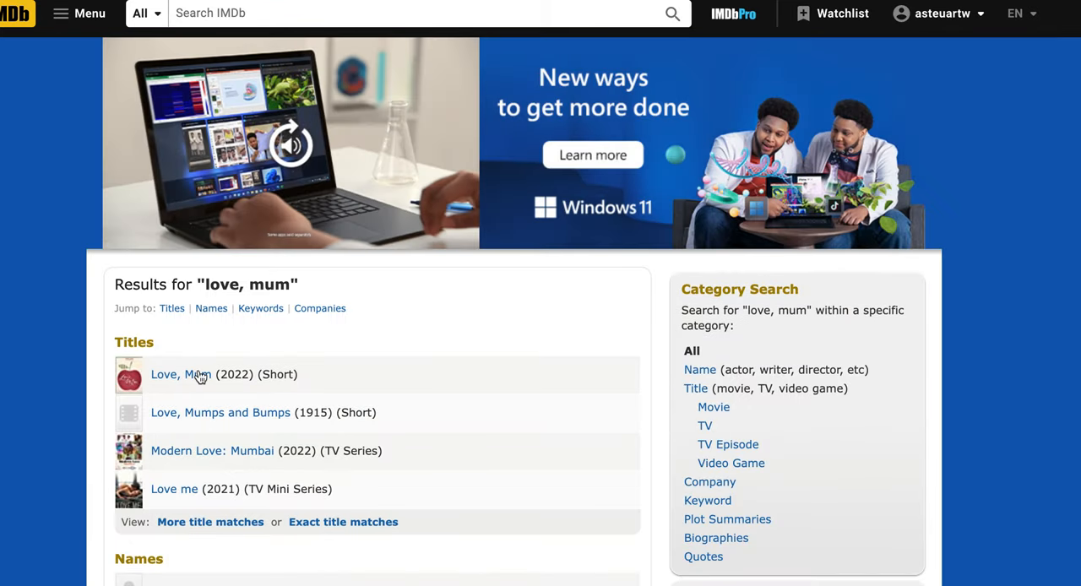
{"action": "left_click", "coordinate": [181, 374]}
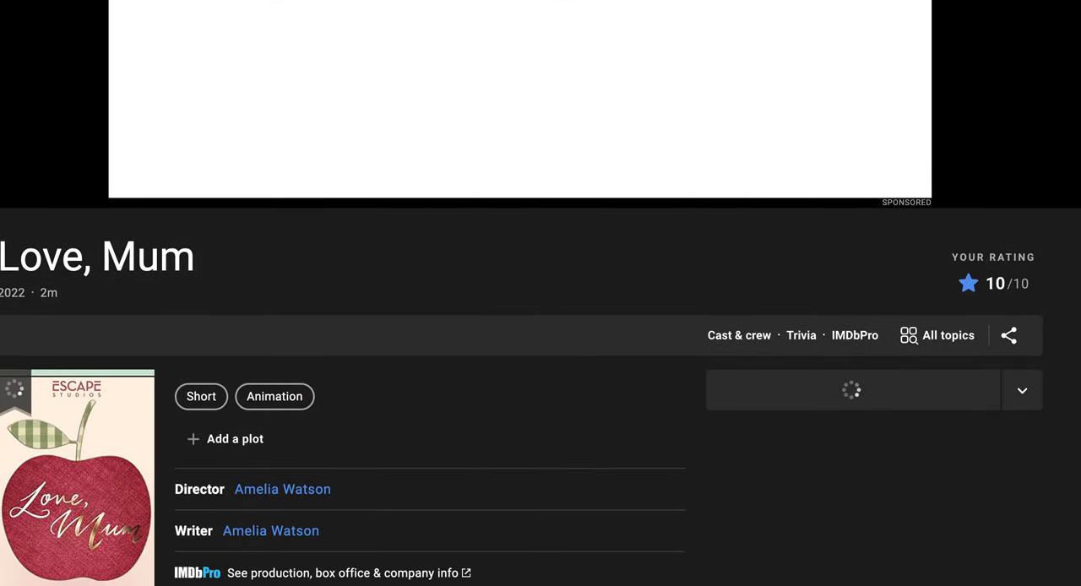
Step: Open the full cast and crew list for Love, Mum
{"action": "scroll", "scroll_direction": "down", "scroll_amount": 3}
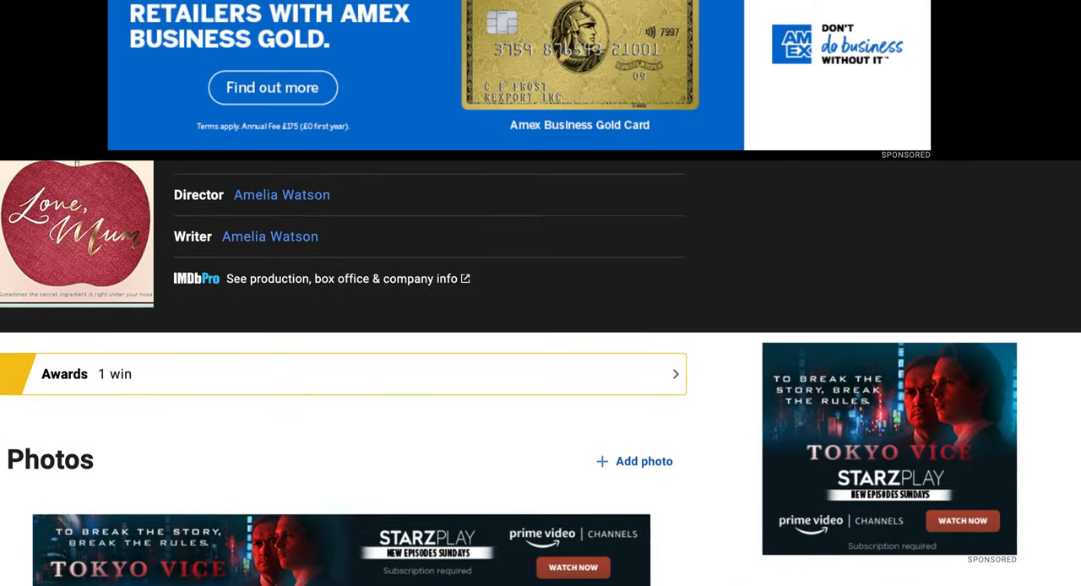
{"action": "scroll", "scroll_direction": "up", "scroll_amount": 3}
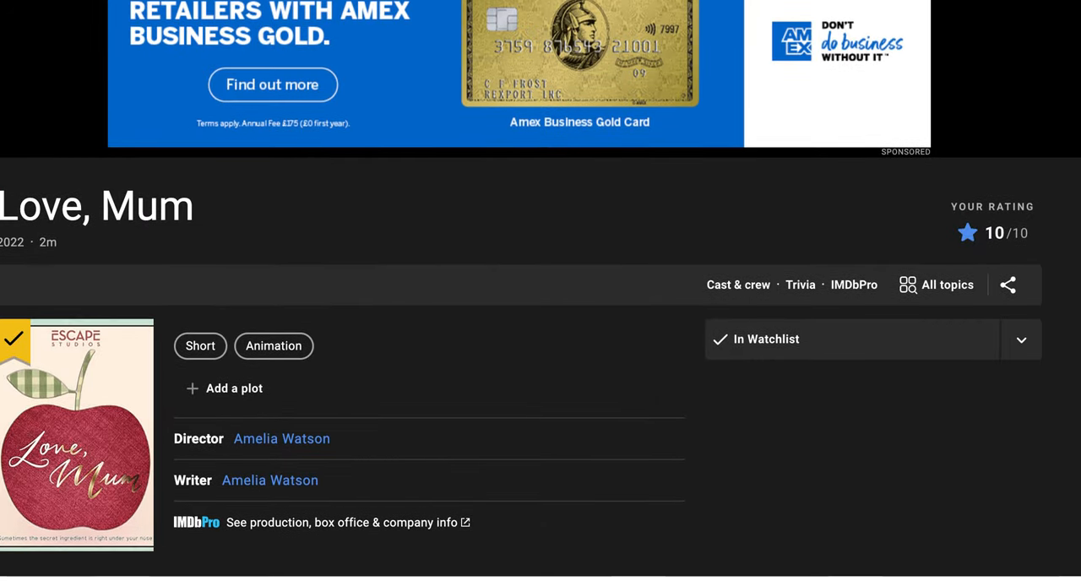
{"action": "mouse_move", "coordinate": [737, 285]}
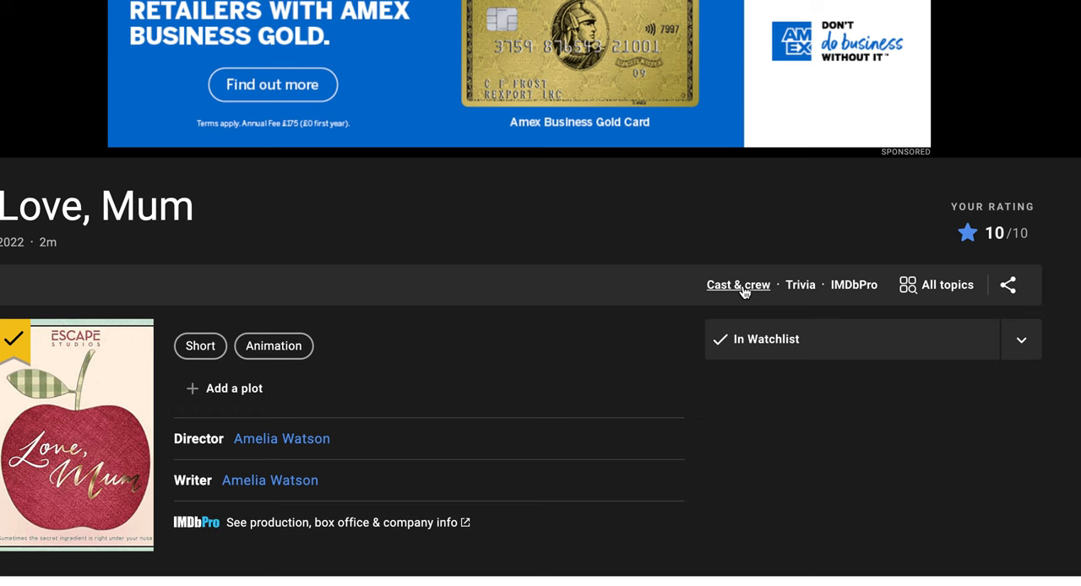
{"action": "left_click", "coordinate": [737, 285]}
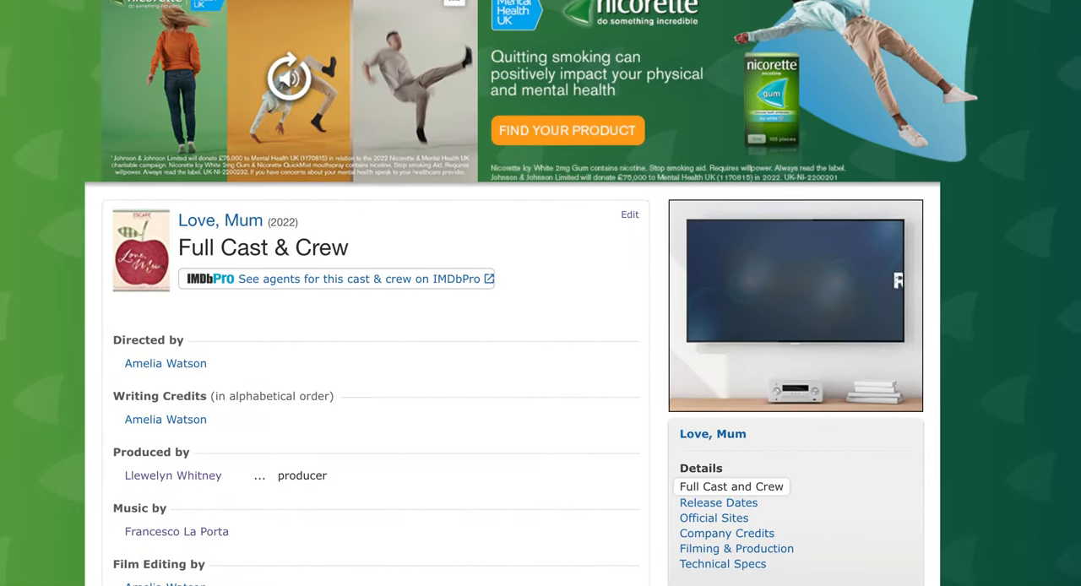
Step: Open the update form for Love, Mum (2022) from the bottom of the crew list
{"action": "scroll", "scroll_direction": "down", "scroll_amount": 3}
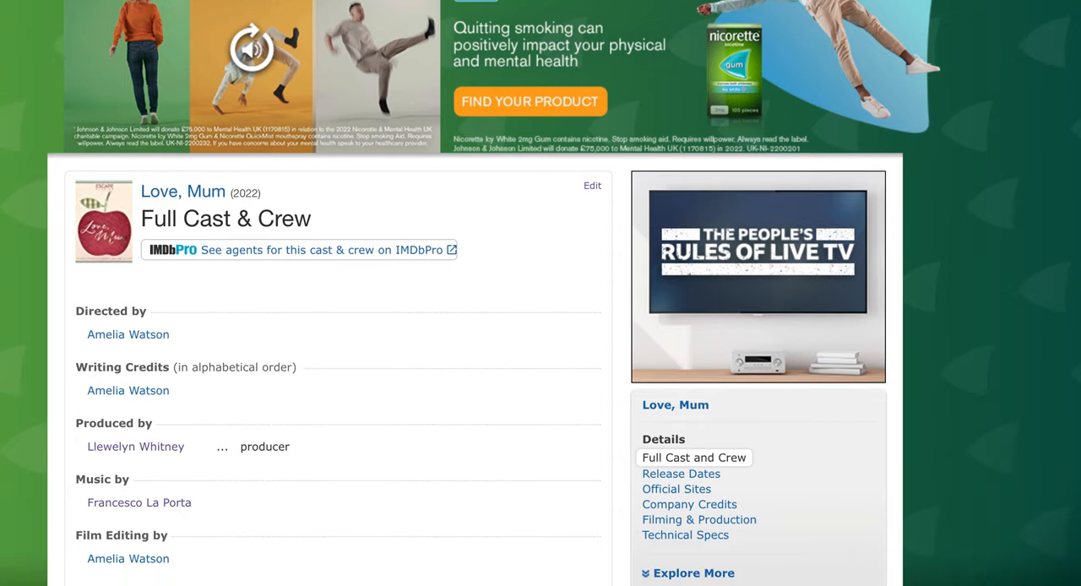
{"action": "scroll", "scroll_direction": "down", "scroll_amount": 3}
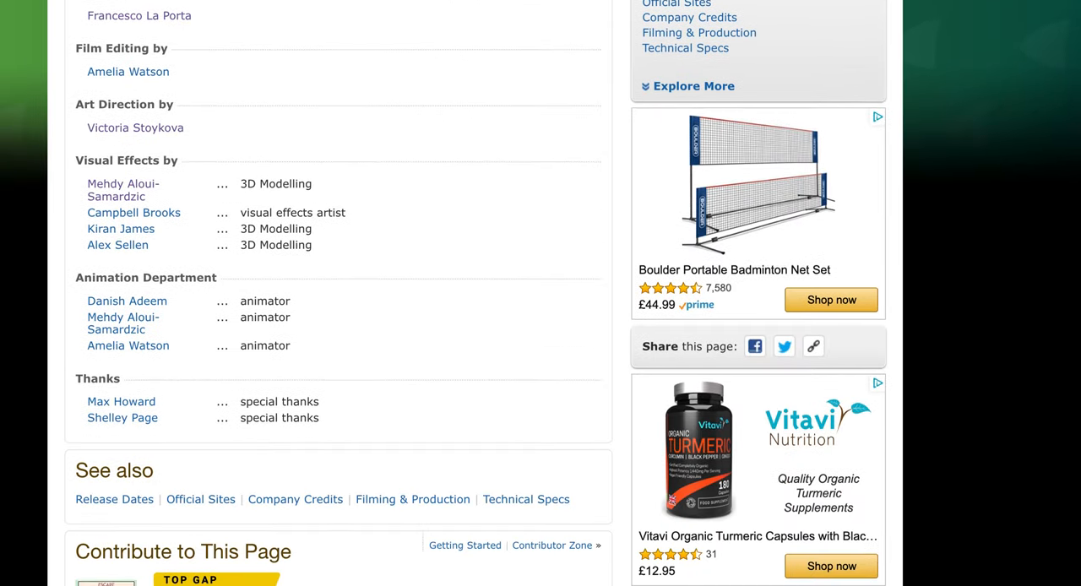
{"action": "scroll", "scroll_direction": "up", "scroll_amount": 3}
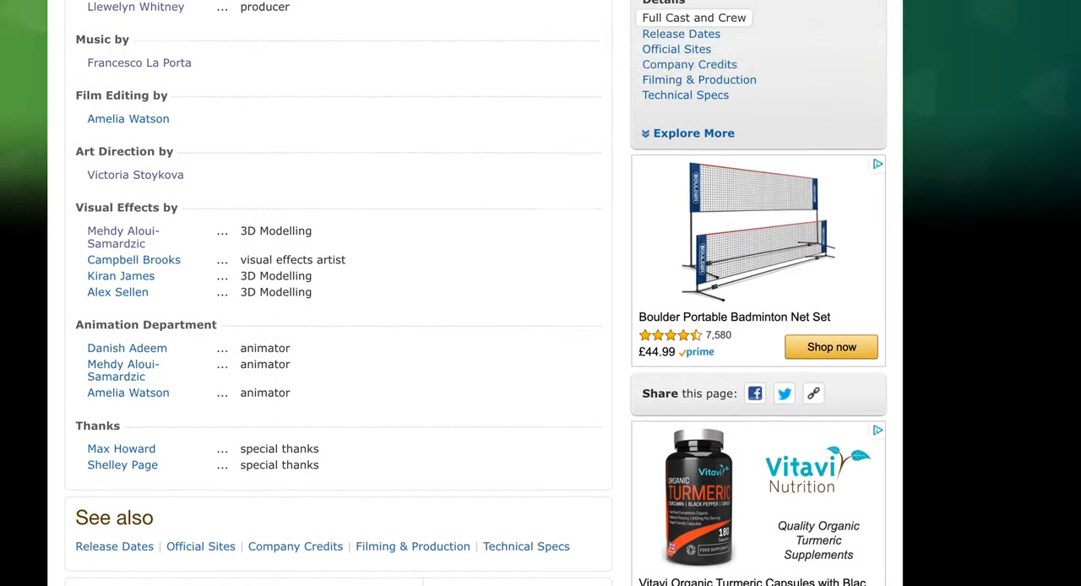
{"action": "scroll", "scroll_direction": "down", "scroll_amount": 3}
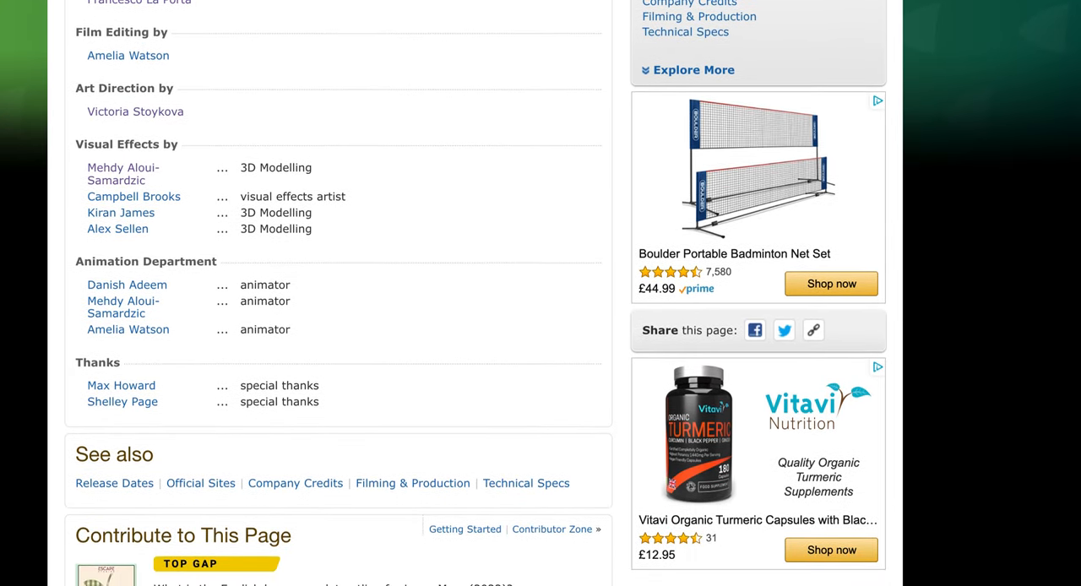
{"action": "scroll", "scroll_direction": "down", "scroll_amount": 3}
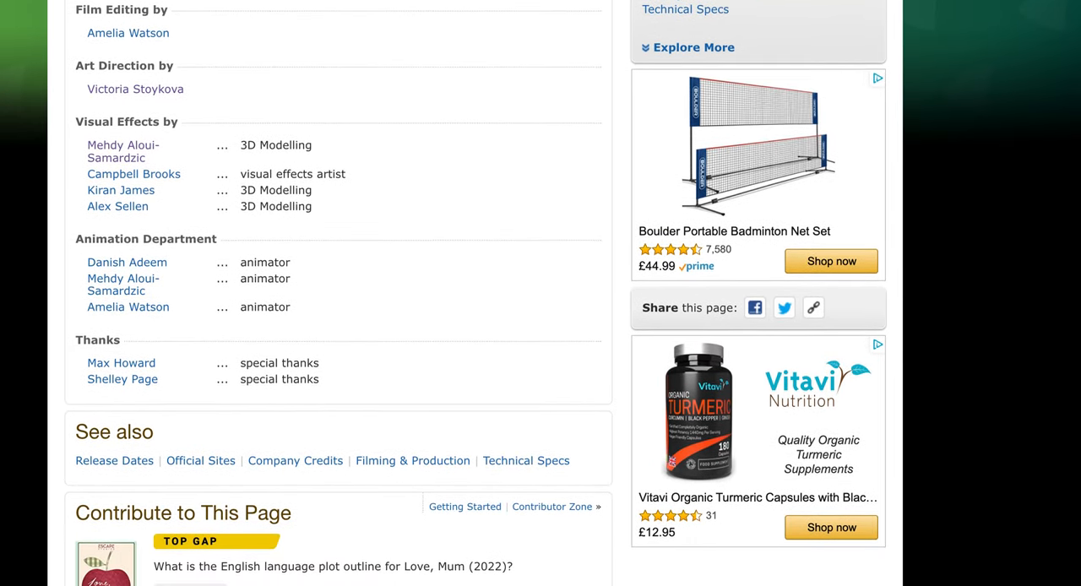
{"action": "scroll", "scroll_direction": "down", "scroll_amount": 3}
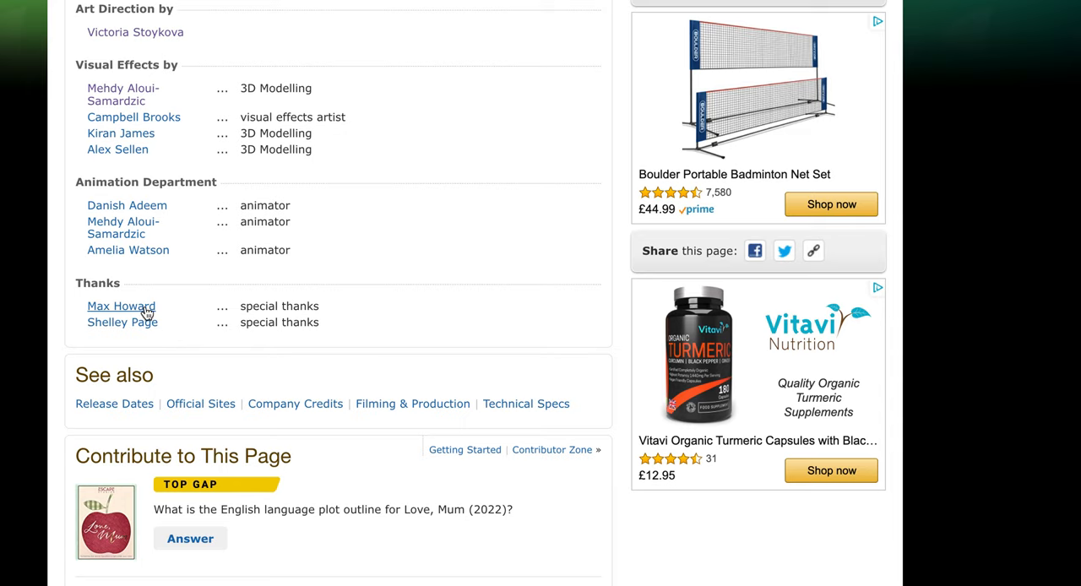
{"action": "mouse_move", "coordinate": [200, 352]}
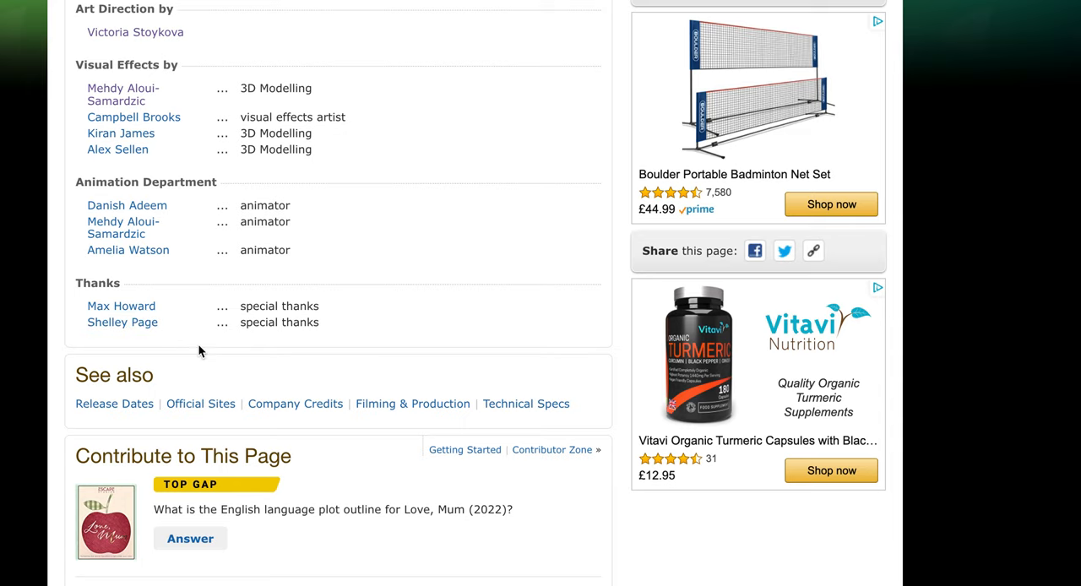
{"action": "scroll", "scroll_direction": "down", "scroll_amount": 3}
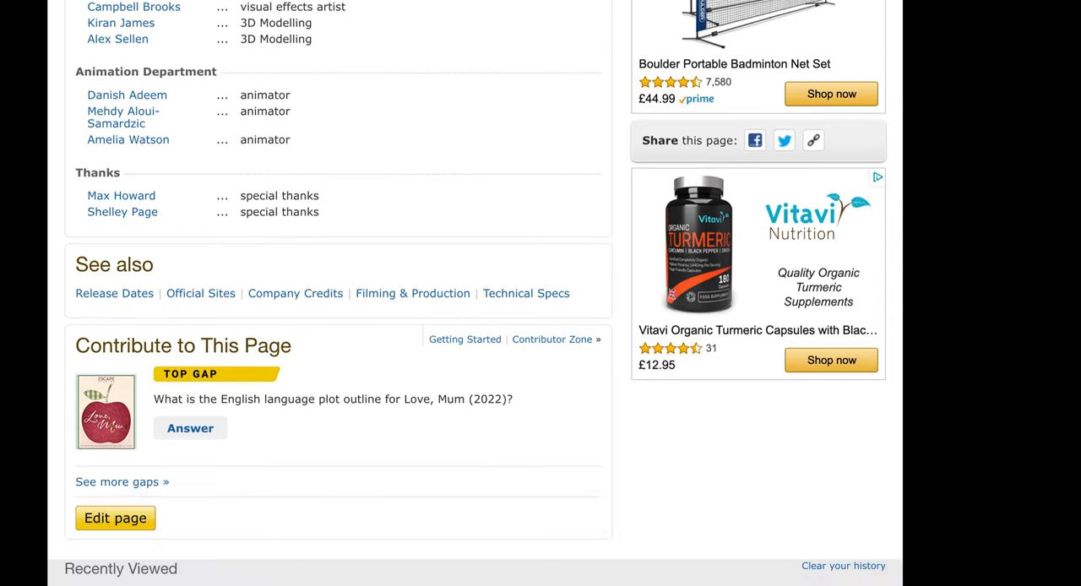
{"action": "scroll", "scroll_direction": "down", "scroll_amount": 3}
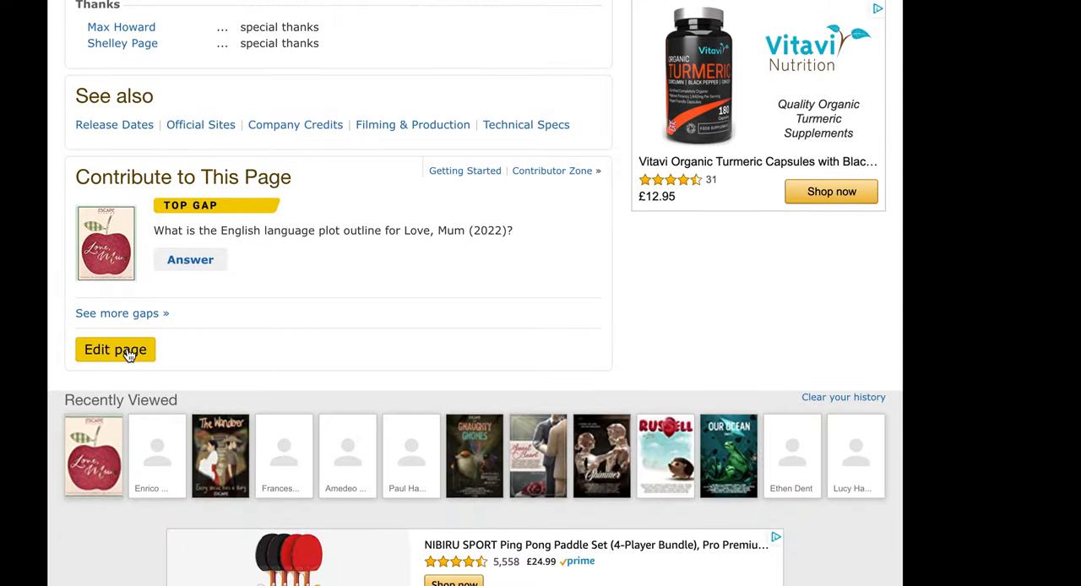
{"action": "left_click", "coordinate": [114, 349]}
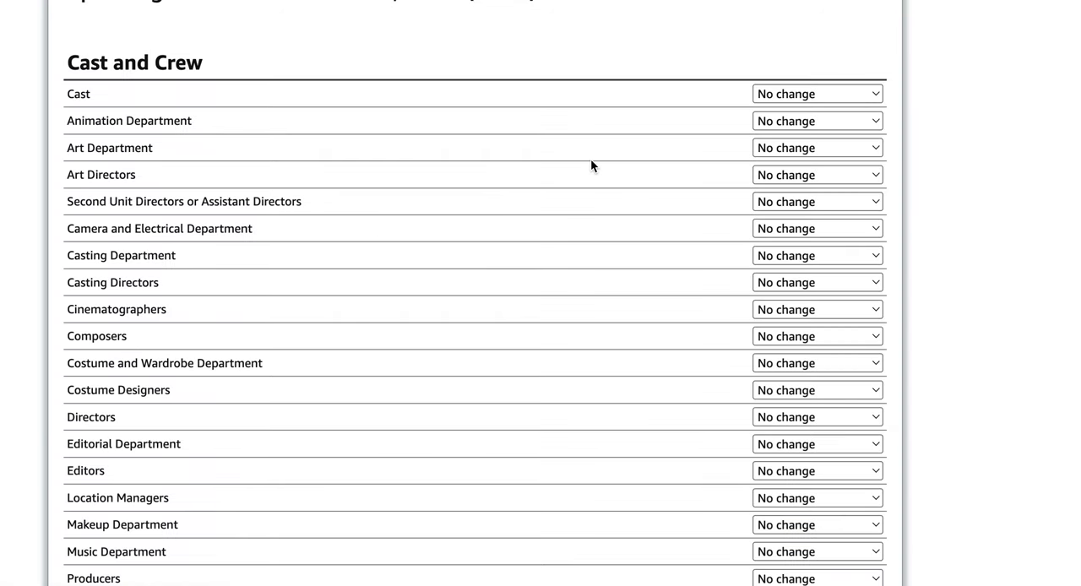
{"action": "scroll", "scroll_direction": "down", "scroll_amount": 3}
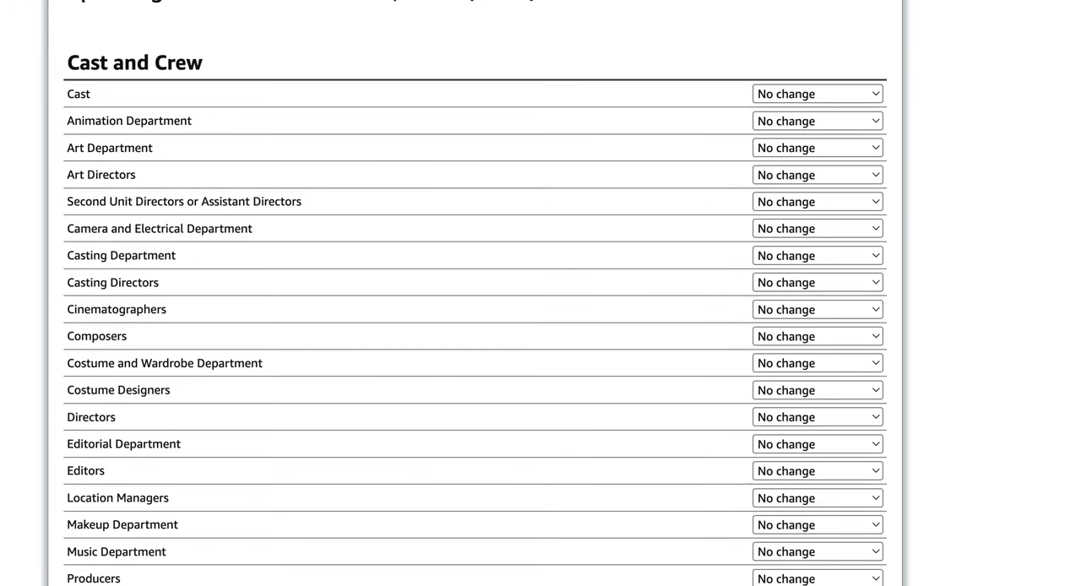
{"action": "scroll", "scroll_direction": "down", "scroll_amount": 3}
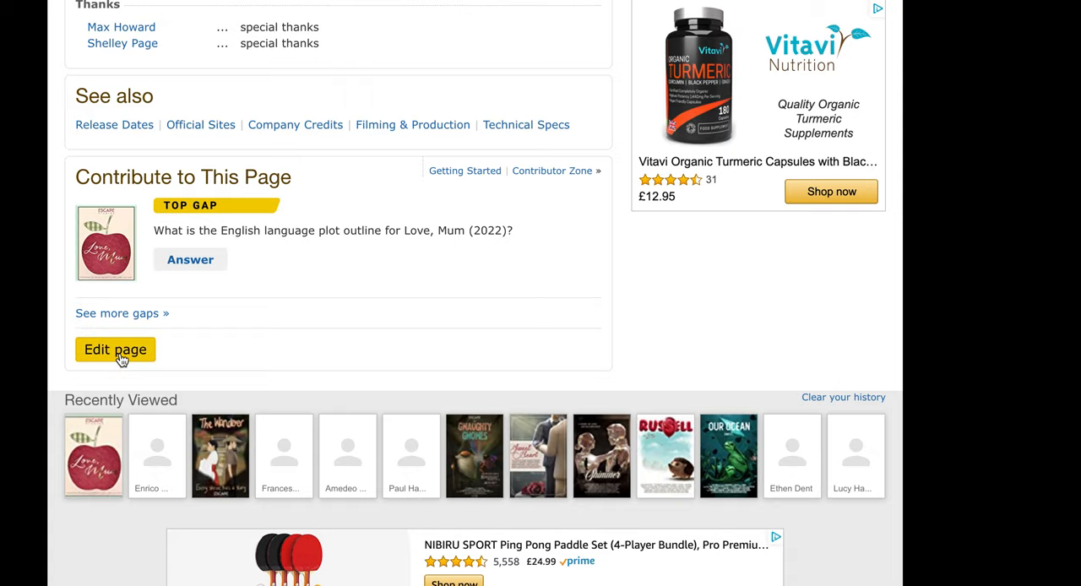
{"action": "left_click", "coordinate": [115, 349]}
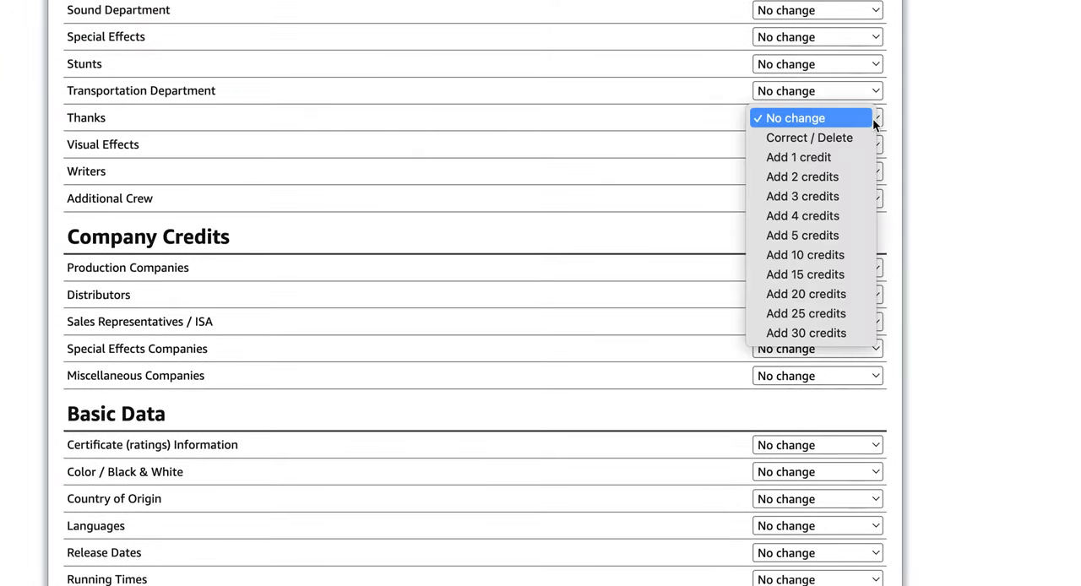
{"action": "mouse_move", "coordinate": [798, 157]}
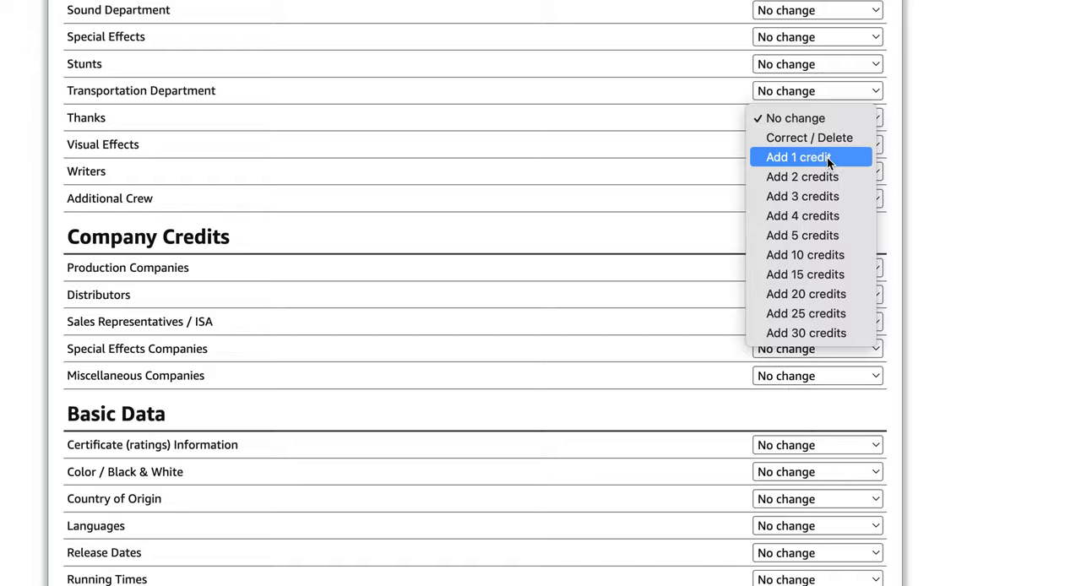
Step: Request one new Thanks credit and continue to the entry form
{"action": "left_click", "coordinate": [797, 157]}
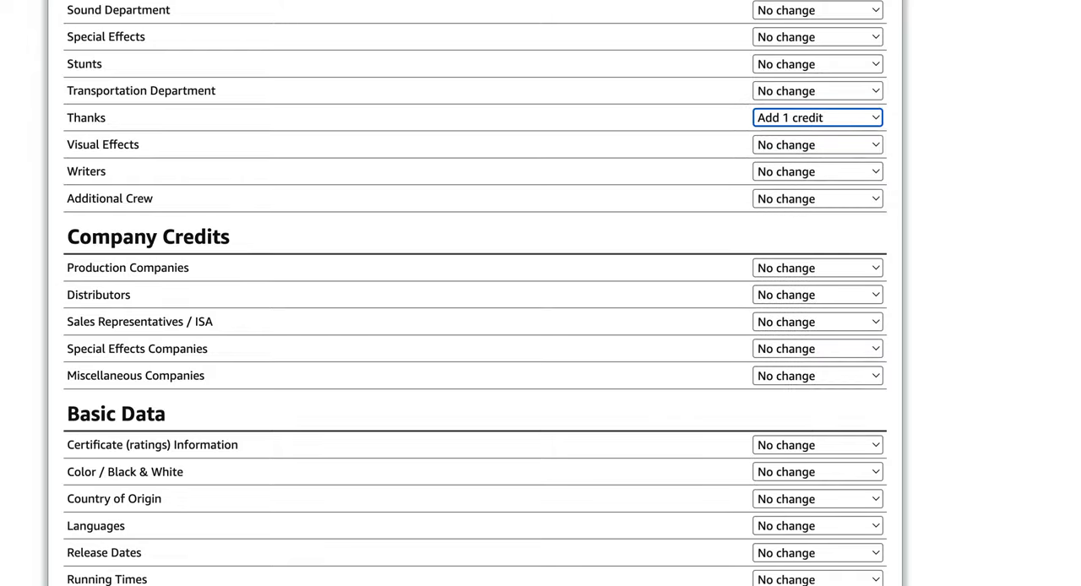
{"action": "scroll", "scroll_direction": "down", "scroll_amount": 3}
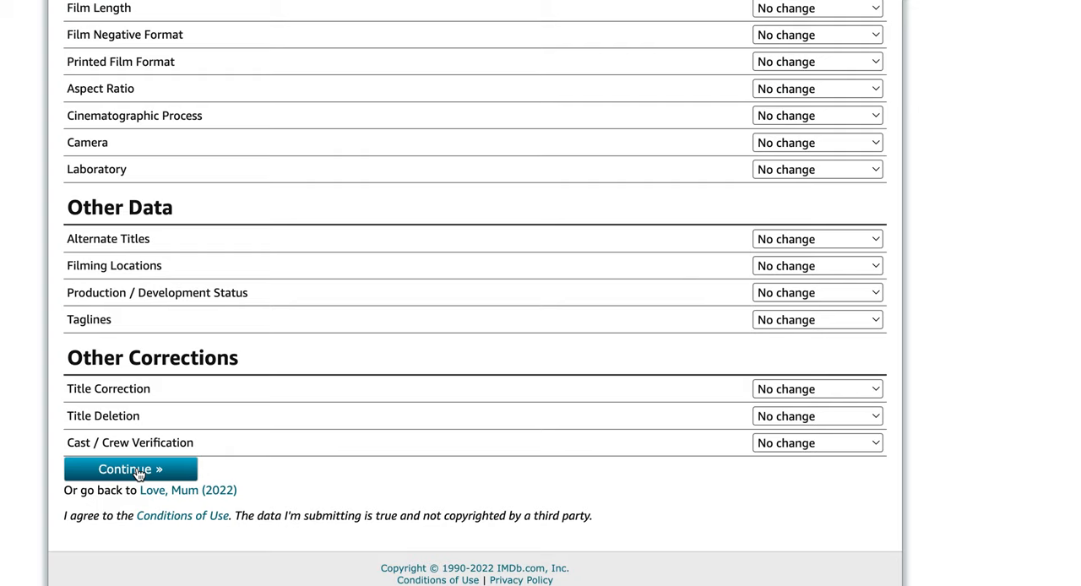
{"action": "left_click", "coordinate": [130, 469]}
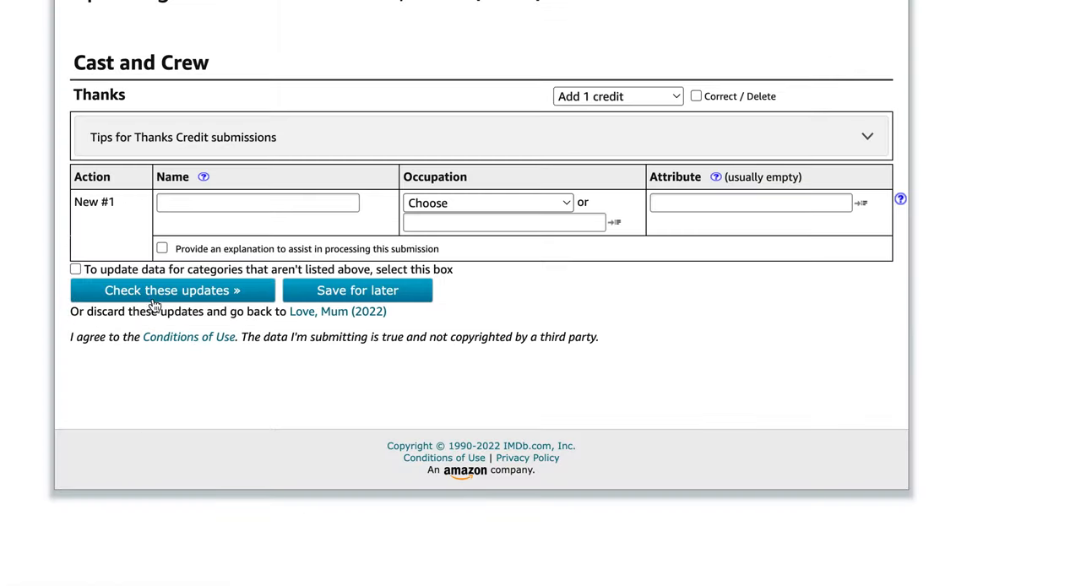
Step: Enter Jakob Parsons (II) as the credited name from the suggestions
{"action": "left_click", "coordinate": [258, 202]}
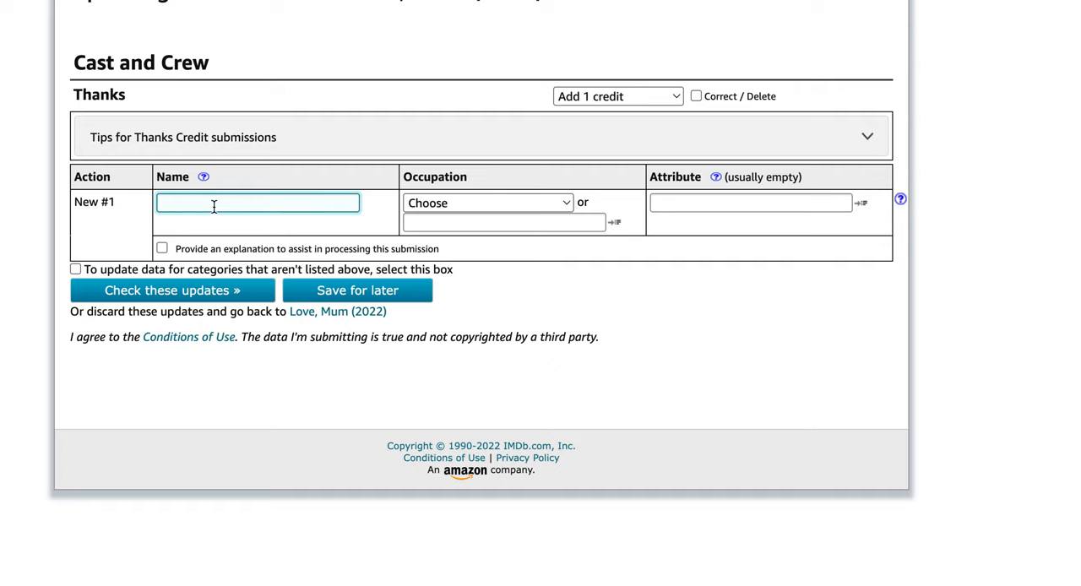
{"action": "type", "text": "Jo"}
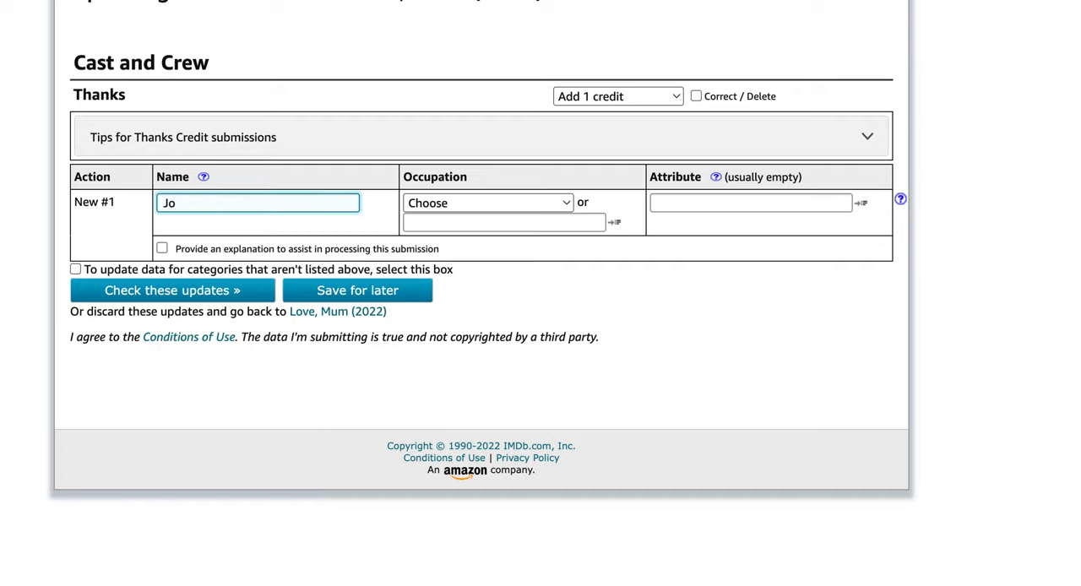
{"action": "type", "text": "akob Parson"}
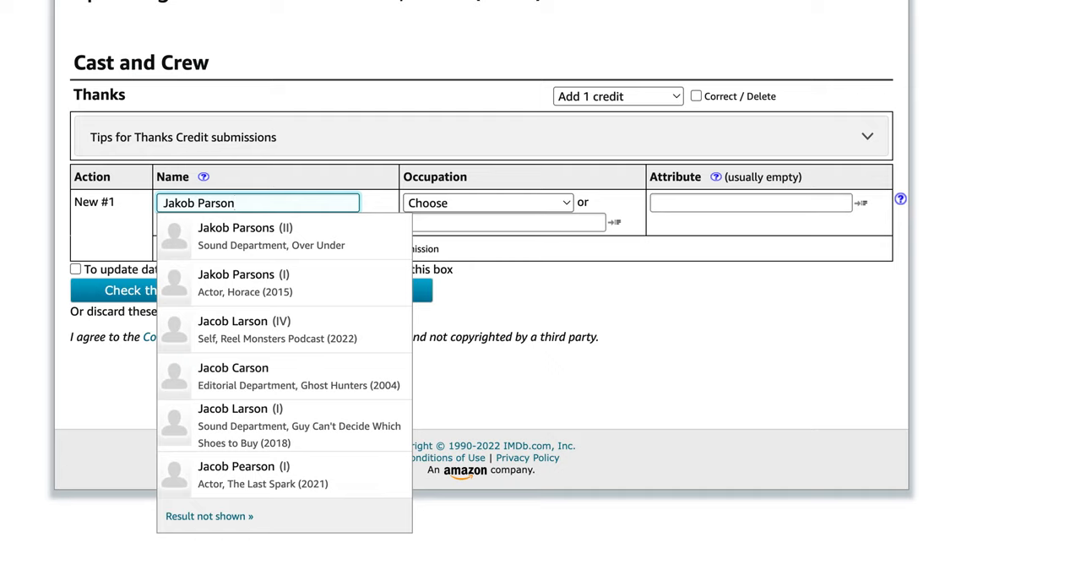
{"action": "mouse_move", "coordinate": [236, 282]}
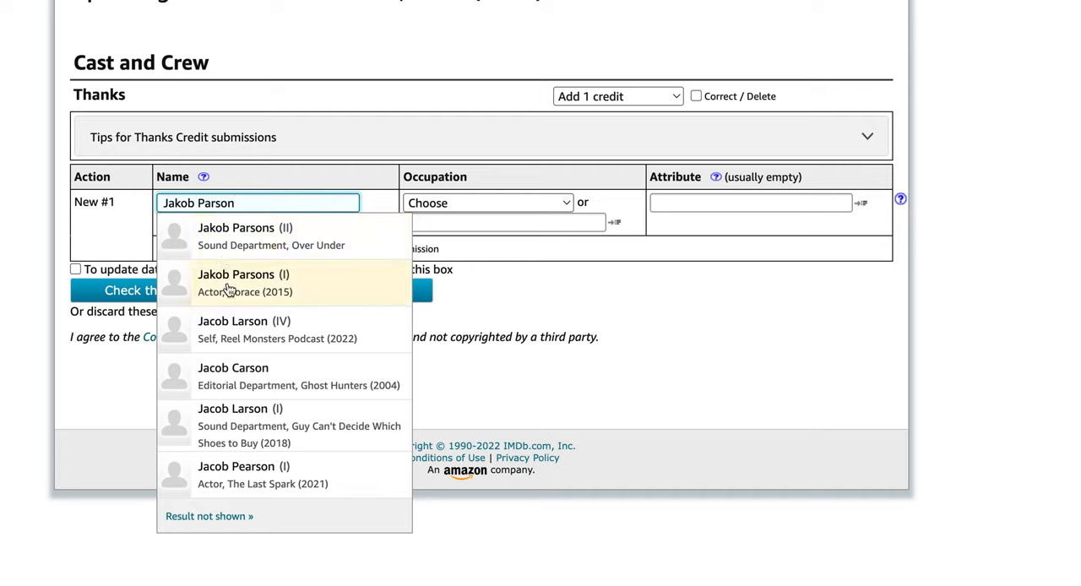
{"action": "mouse_move", "coordinate": [231, 323]}
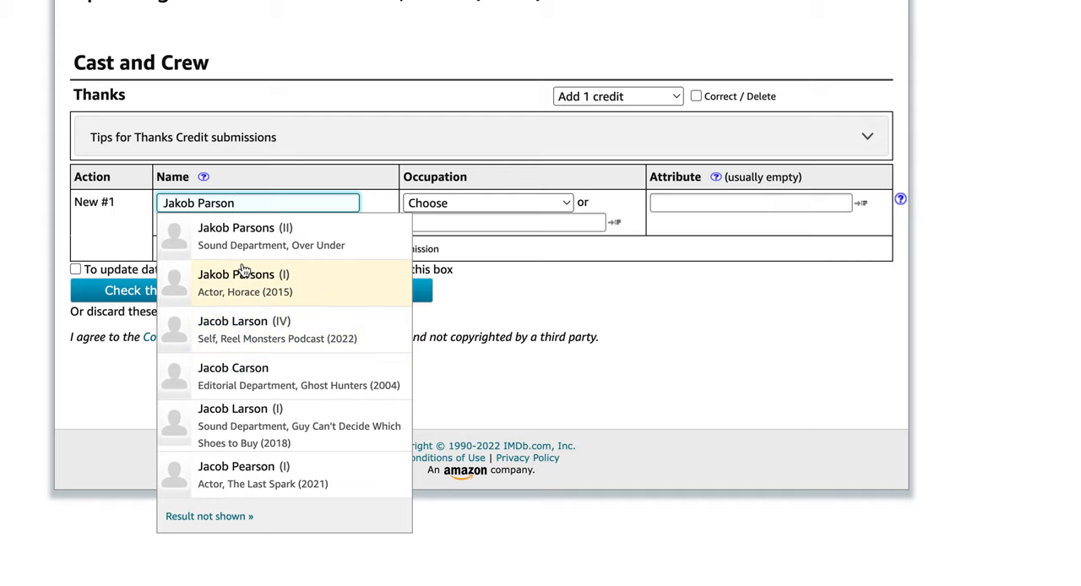
{"action": "mouse_move", "coordinate": [245, 254]}
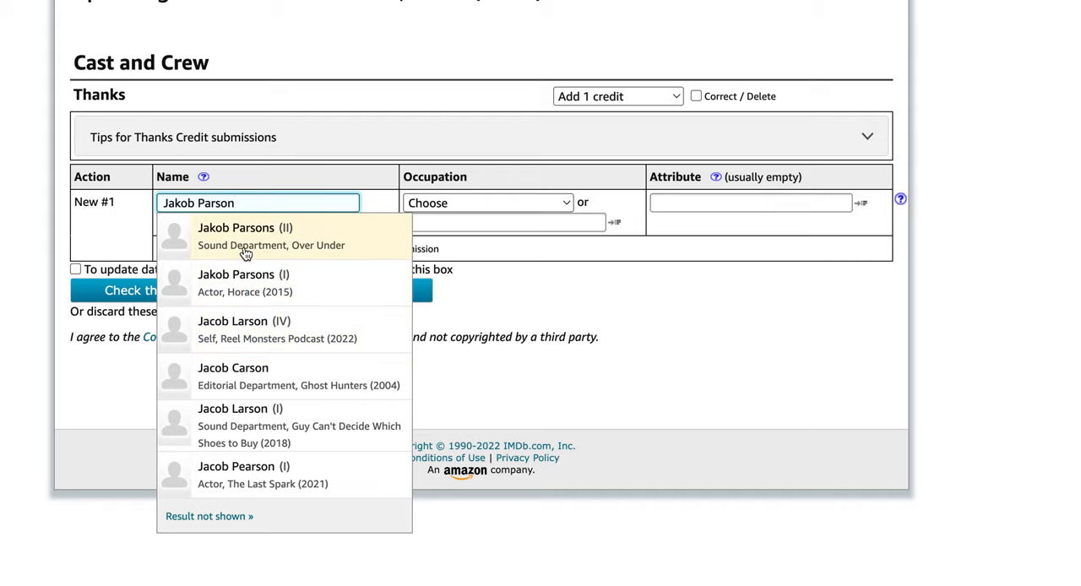
{"action": "left_click", "coordinate": [245, 234]}
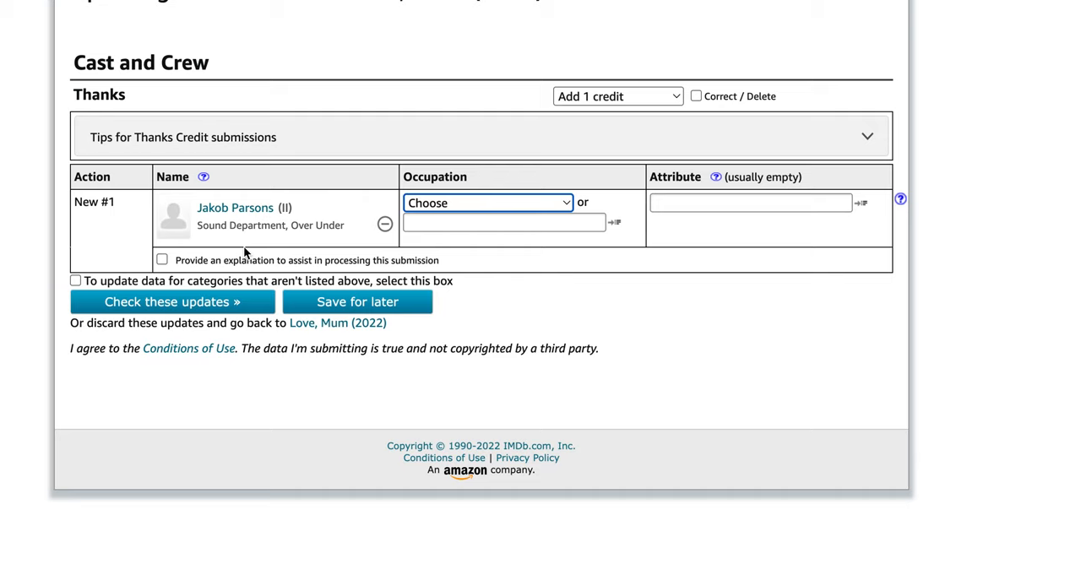
Step: Set the occupation to special thanks and check the new credit
{"action": "left_click", "coordinate": [487, 202]}
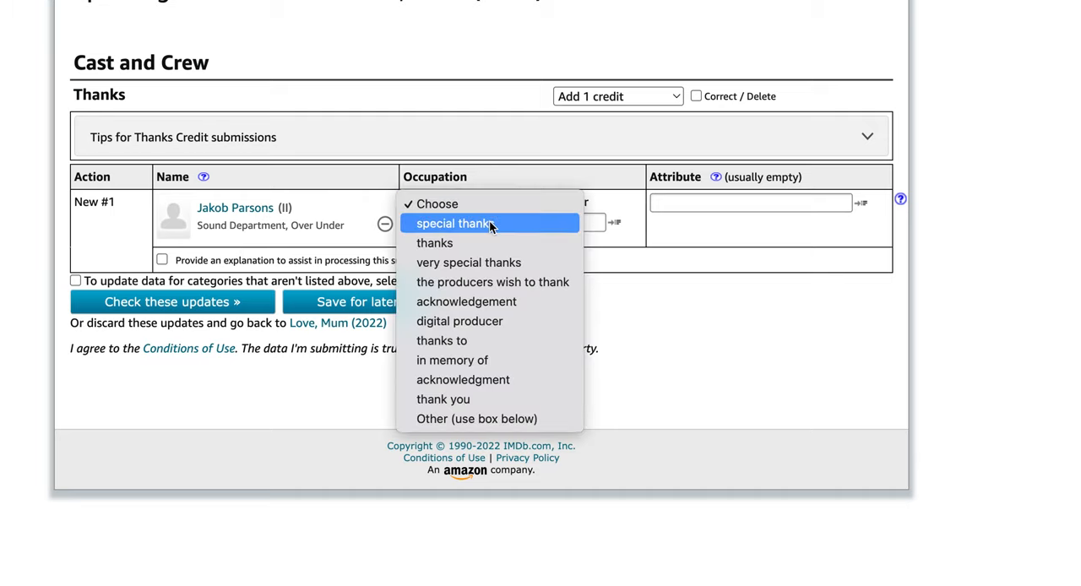
{"action": "left_click", "coordinate": [453, 222]}
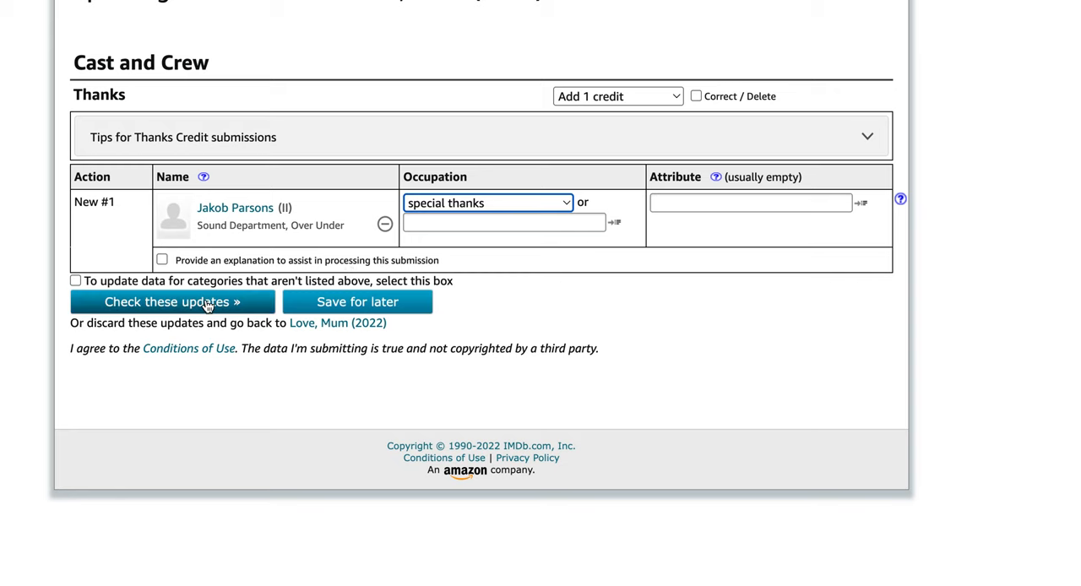
{"action": "left_click", "coordinate": [172, 301]}
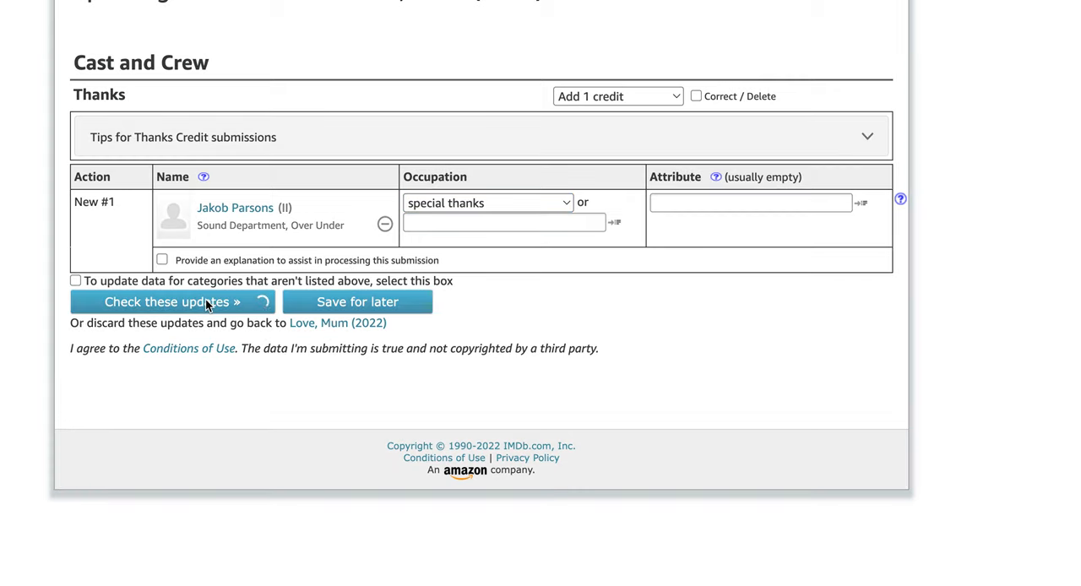
{"action": "left_click", "coordinate": [167, 302]}
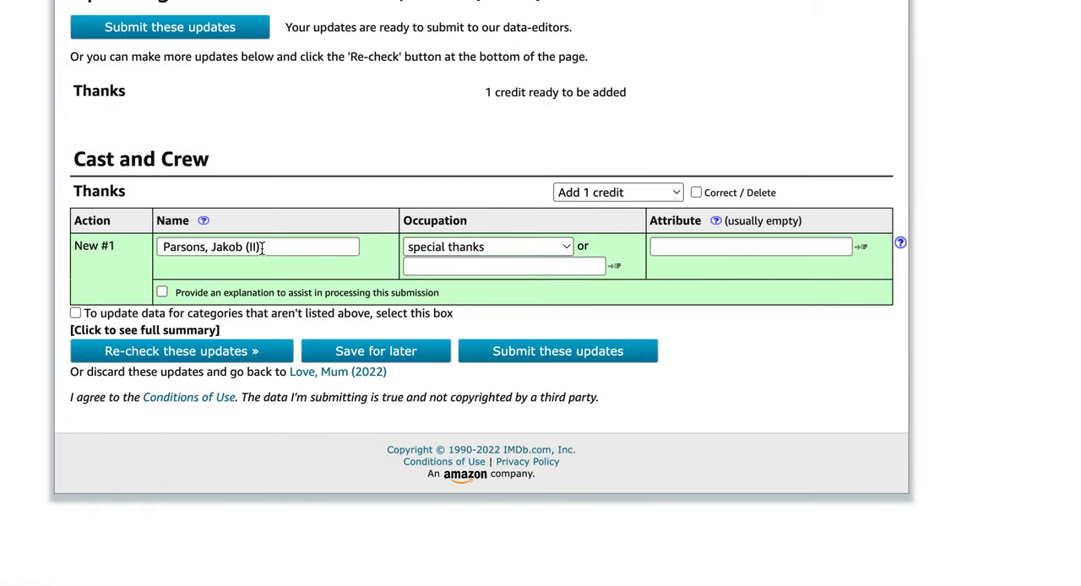
{"action": "mouse_move", "coordinate": [310, 290]}
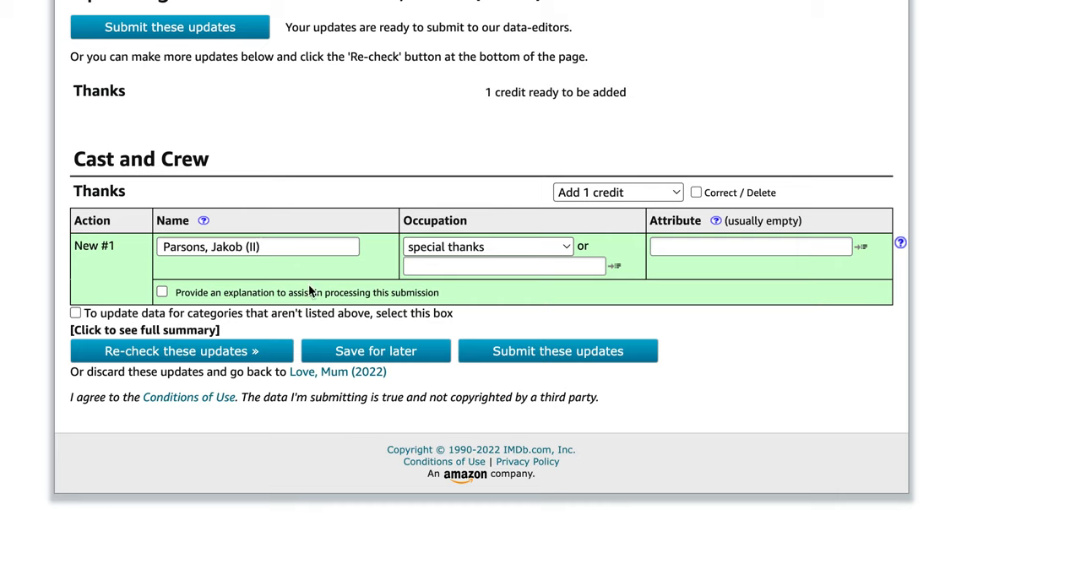
{"action": "mouse_move", "coordinate": [377, 262]}
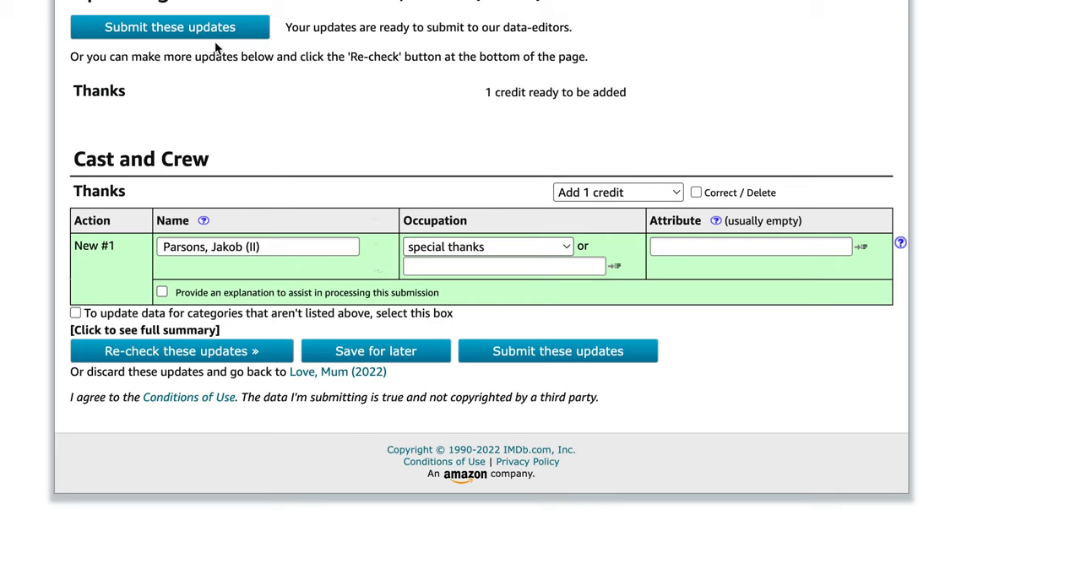
{"action": "mouse_move", "coordinate": [188, 38]}
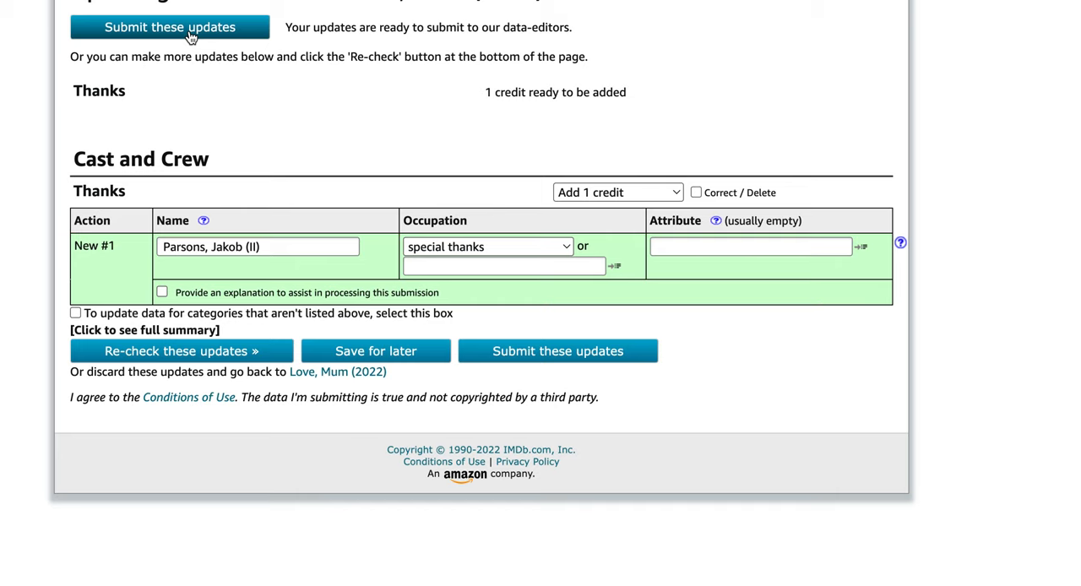
{"action": "scroll", "scroll_direction": "up", "scroll_amount": 3}
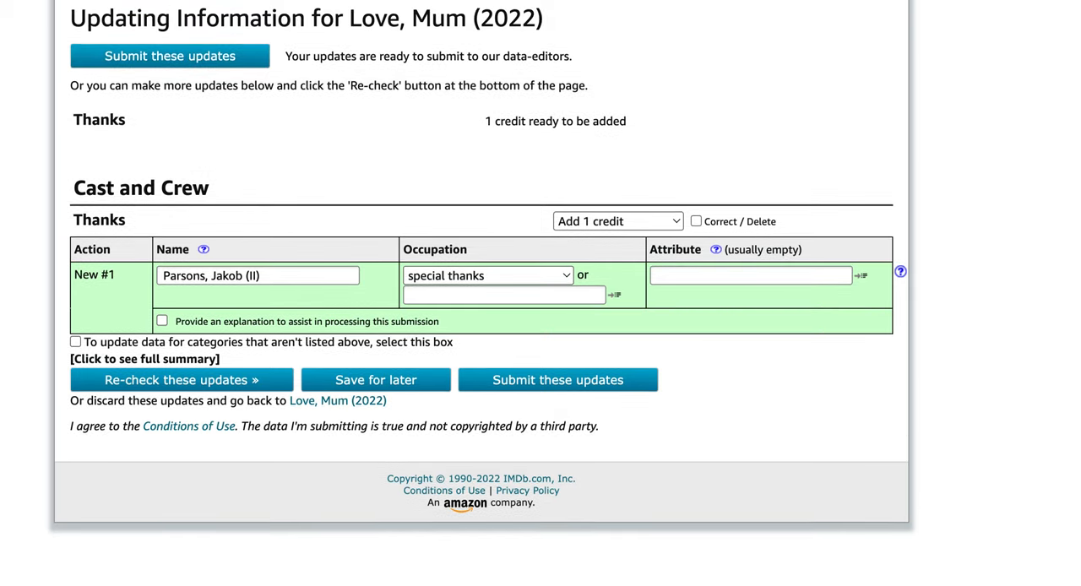
{"action": "mouse_move", "coordinate": [122, 55]}
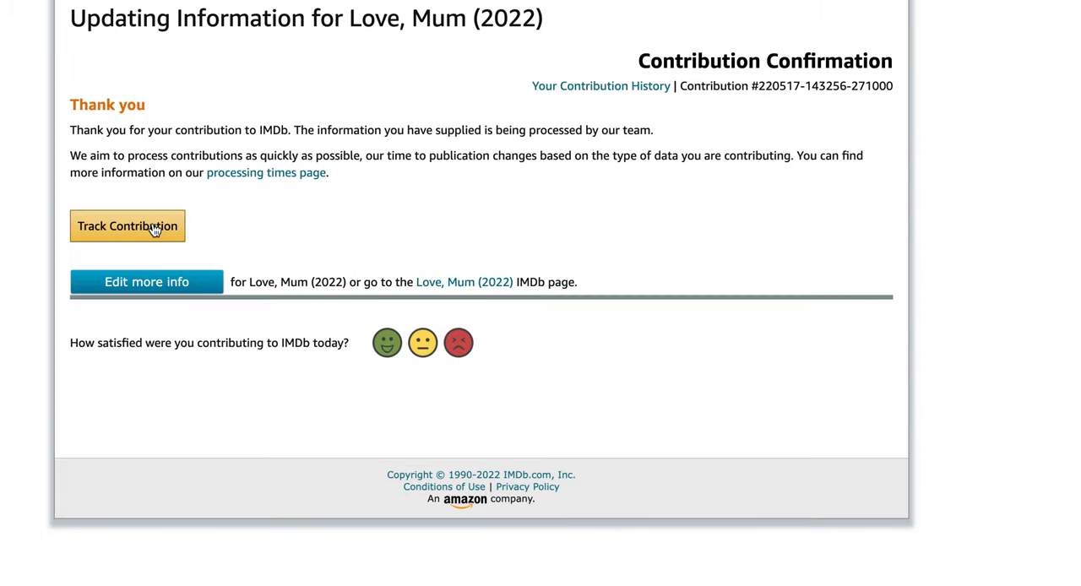
{"action": "mouse_move", "coordinate": [573, 86]}
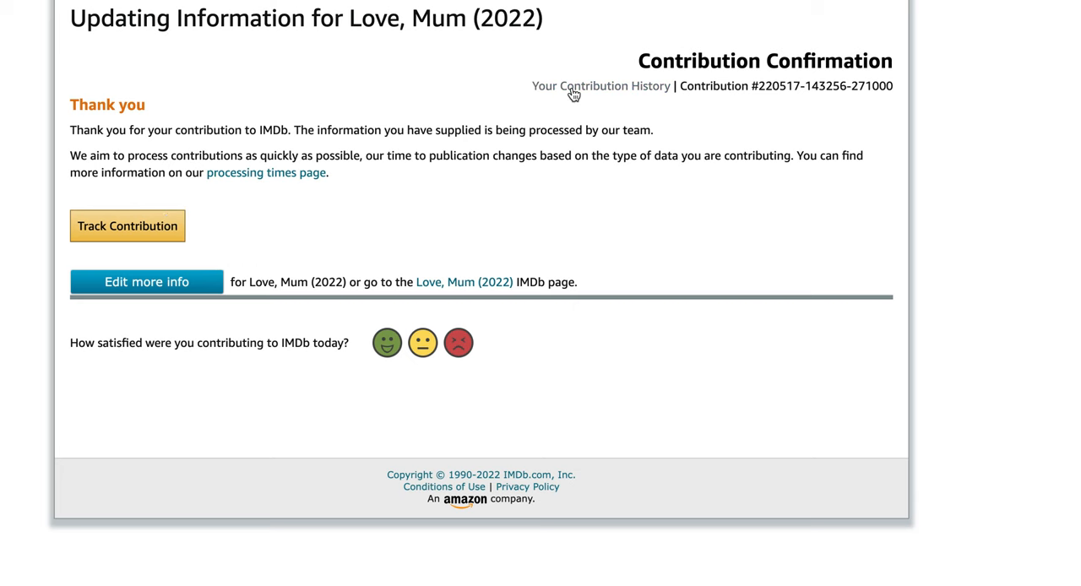
Step: Open Your Contribution History to see the submitted Love, Mum credit
{"action": "left_click", "coordinate": [600, 85]}
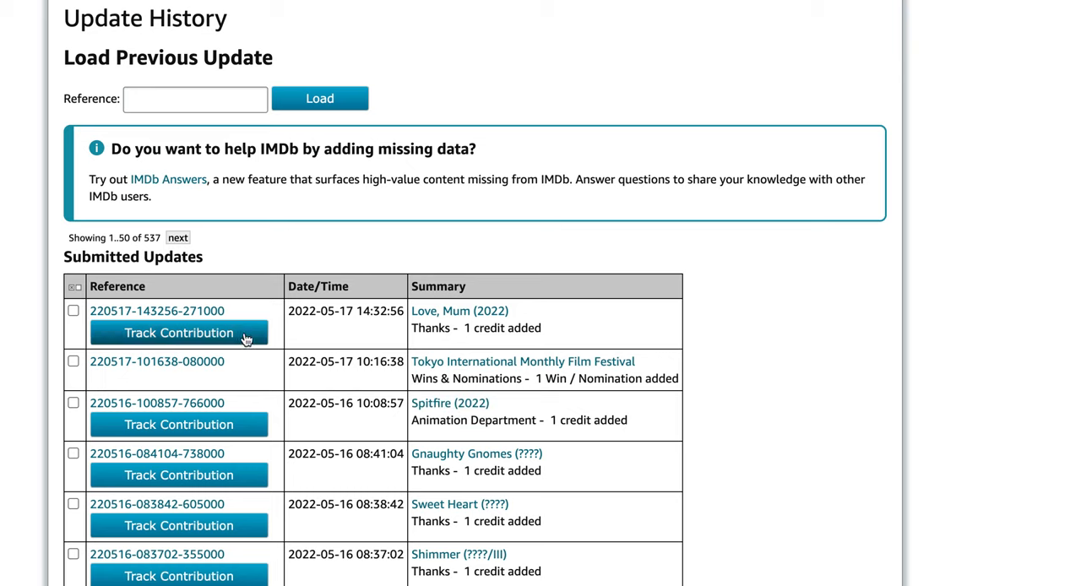
{"action": "mouse_move", "coordinate": [476, 198]}
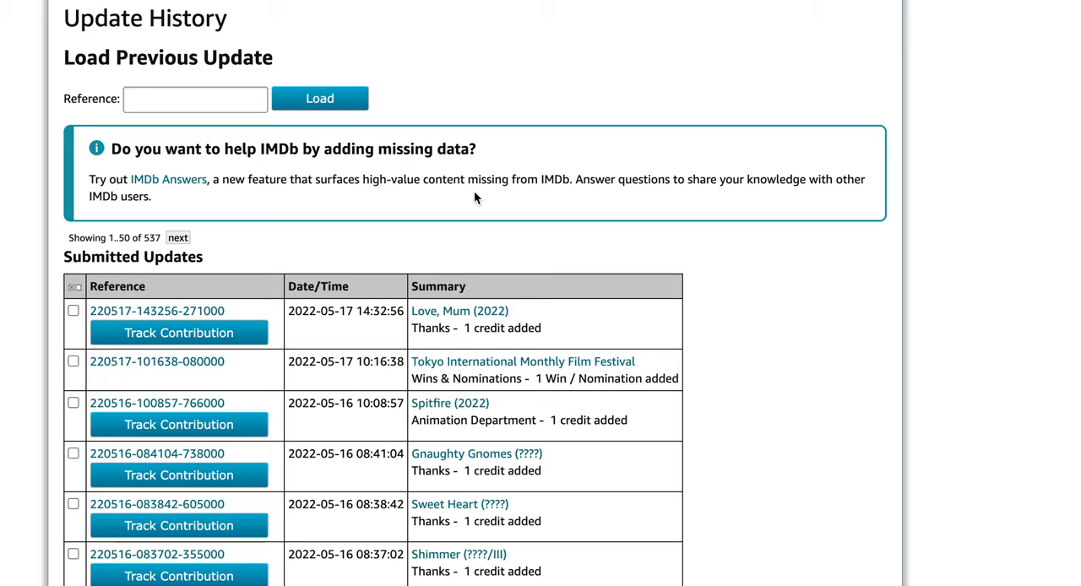